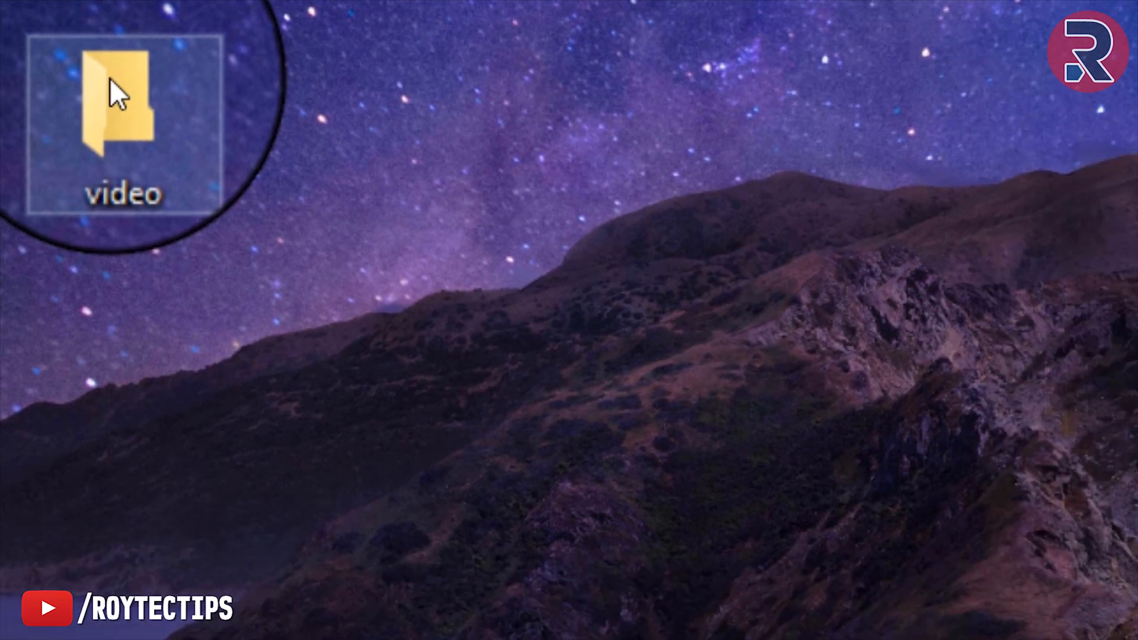
- Open the 'video' folder from the desktop
double_click(122, 99)
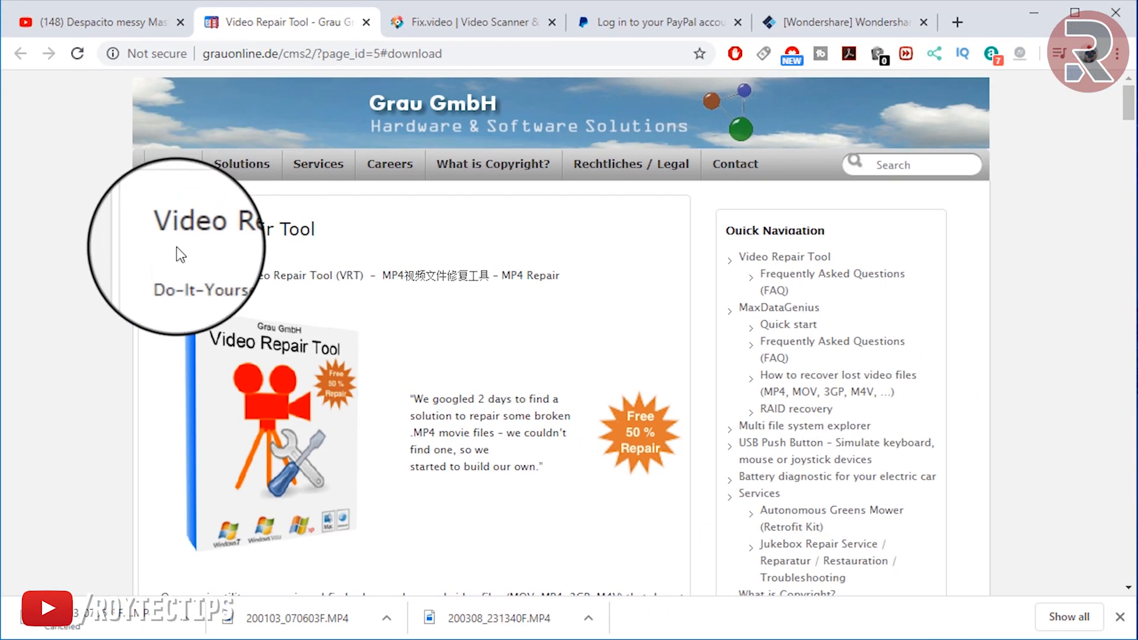
- Download the Grau GmbH Video Repair Tool for Mac and Windows, confirming the duplicate download
click(465, 21)
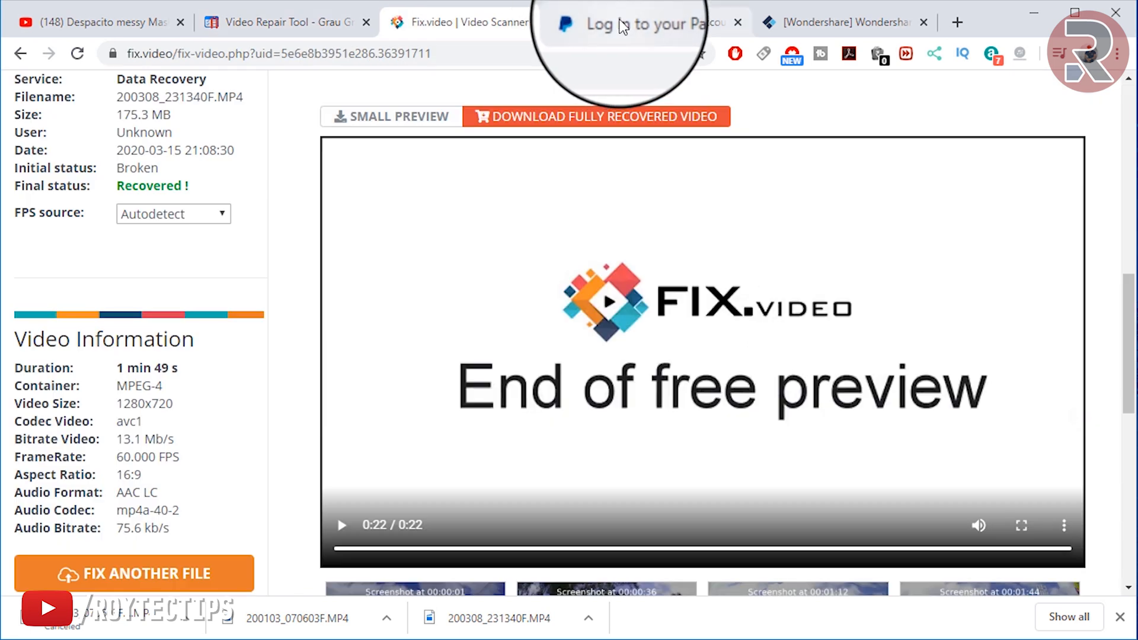
click(283, 22)
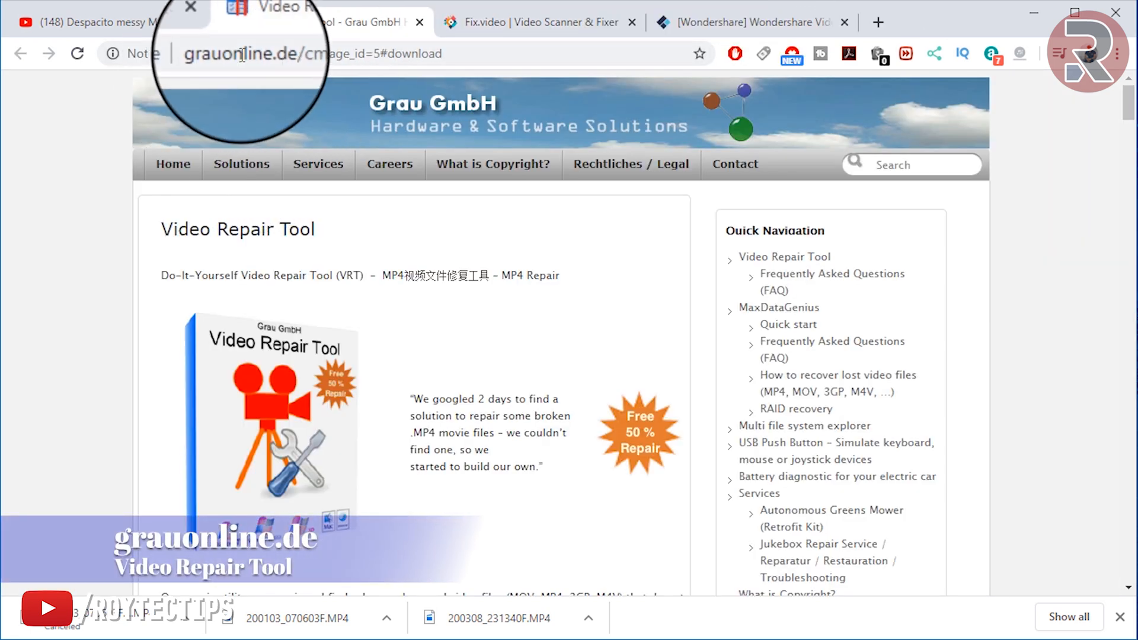
scroll(down, 3)
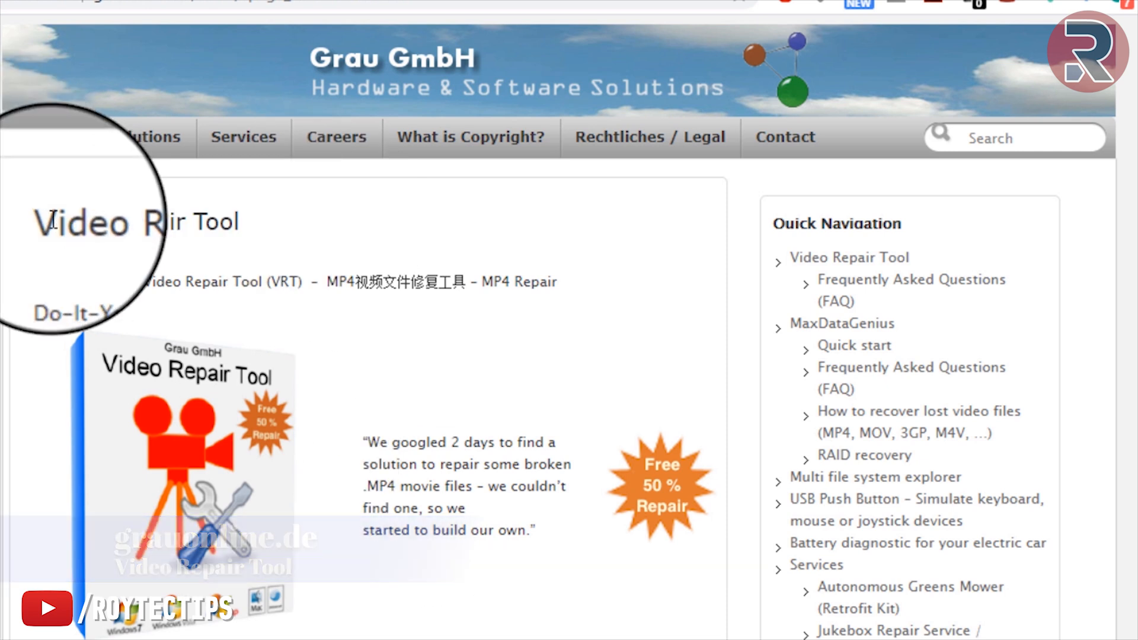
mouse_move(458, 458)
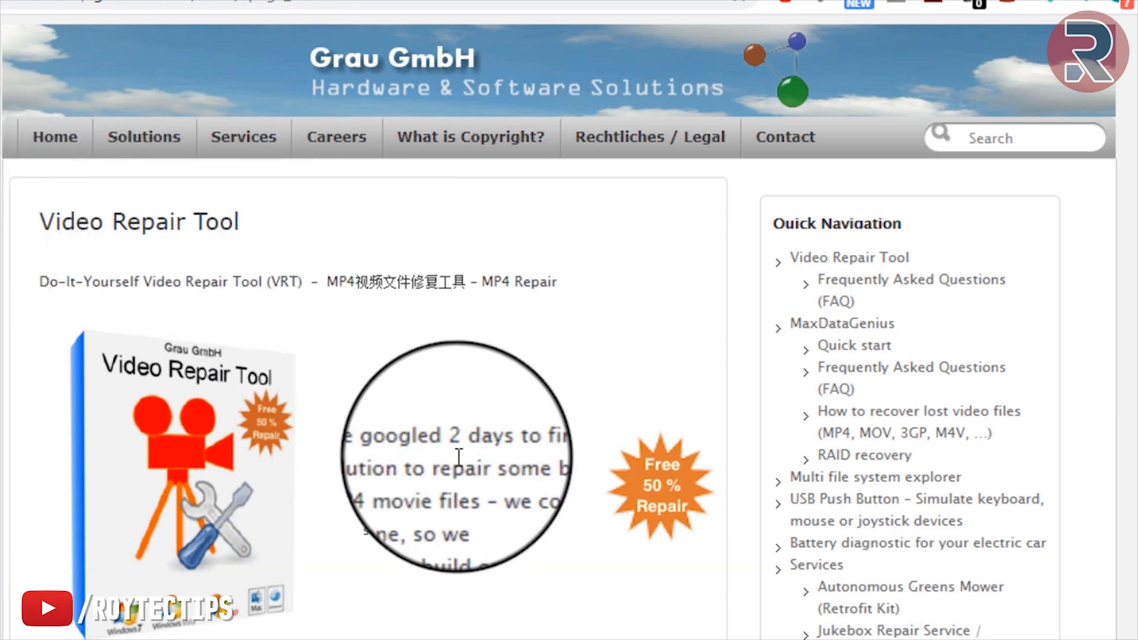
mouse_move(500, 528)
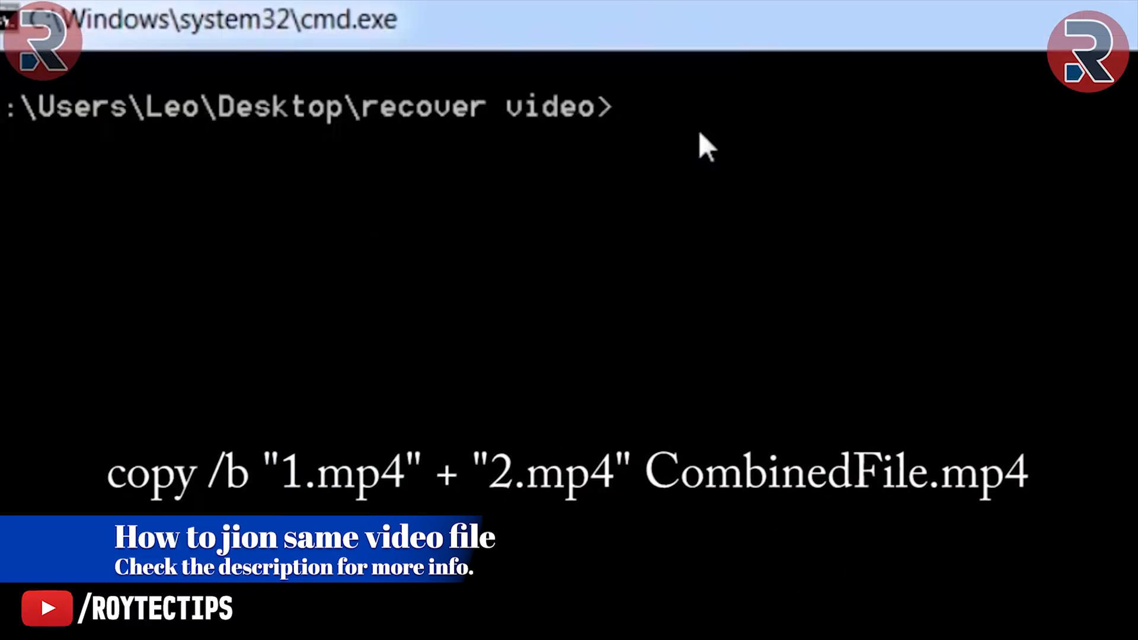
text(copy /b "1.mp4" + "2.mp4")
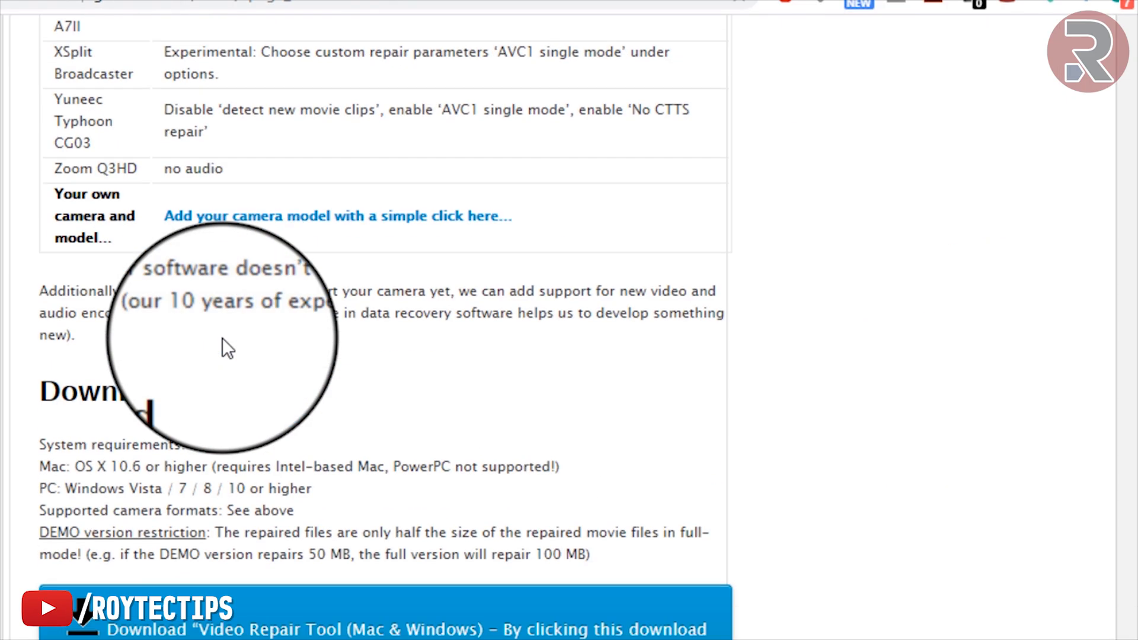
mouse_move(124, 479)
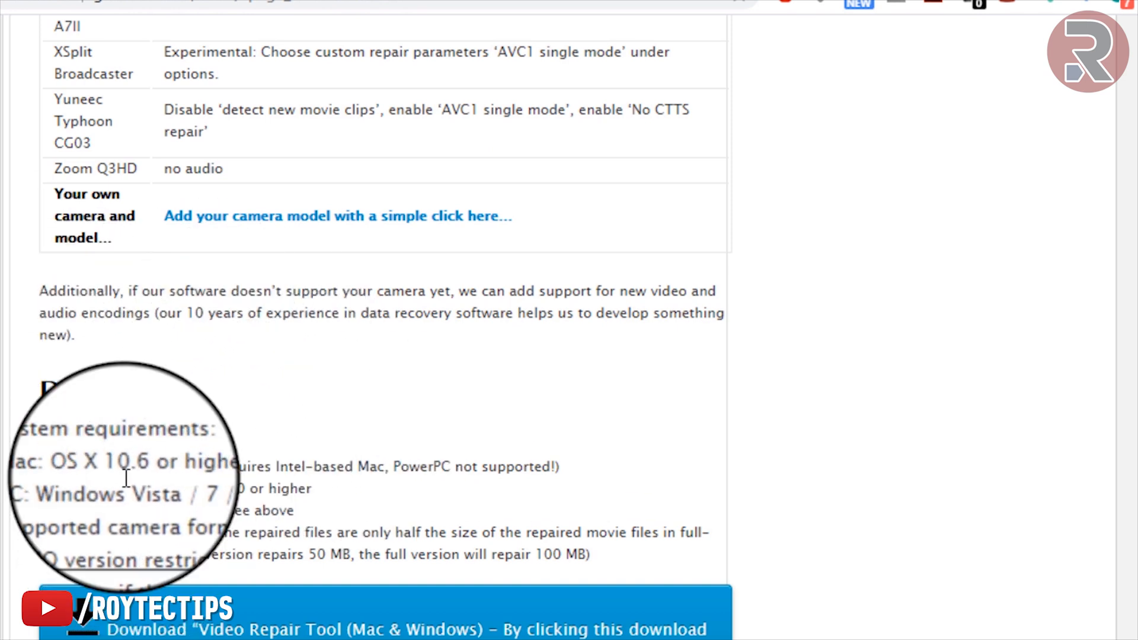
mouse_move(354, 464)
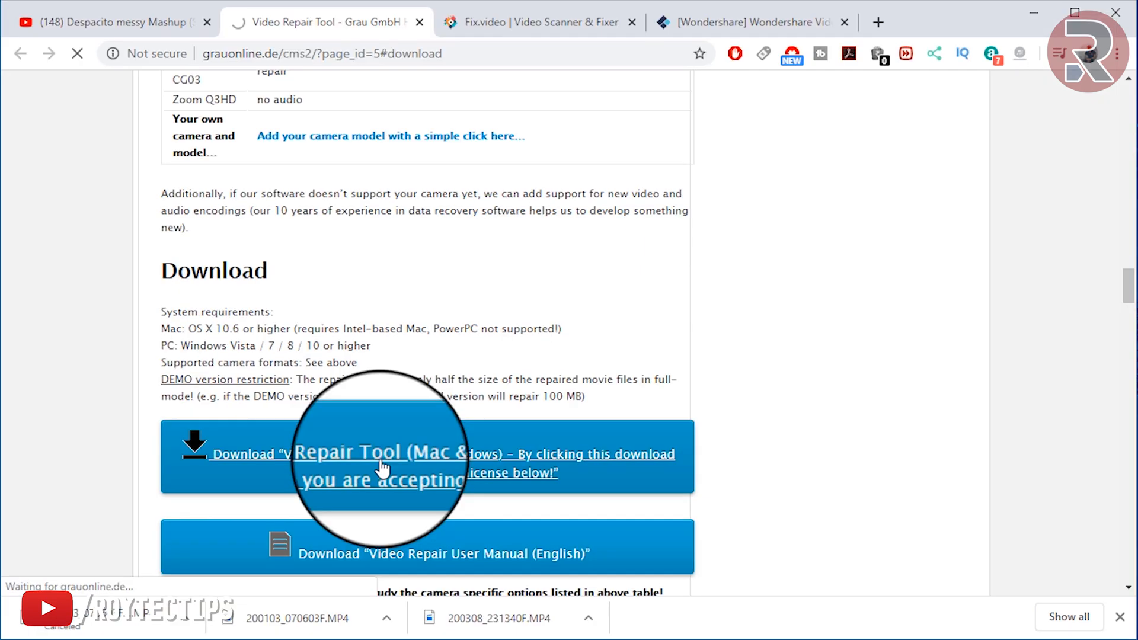
click(380, 454)
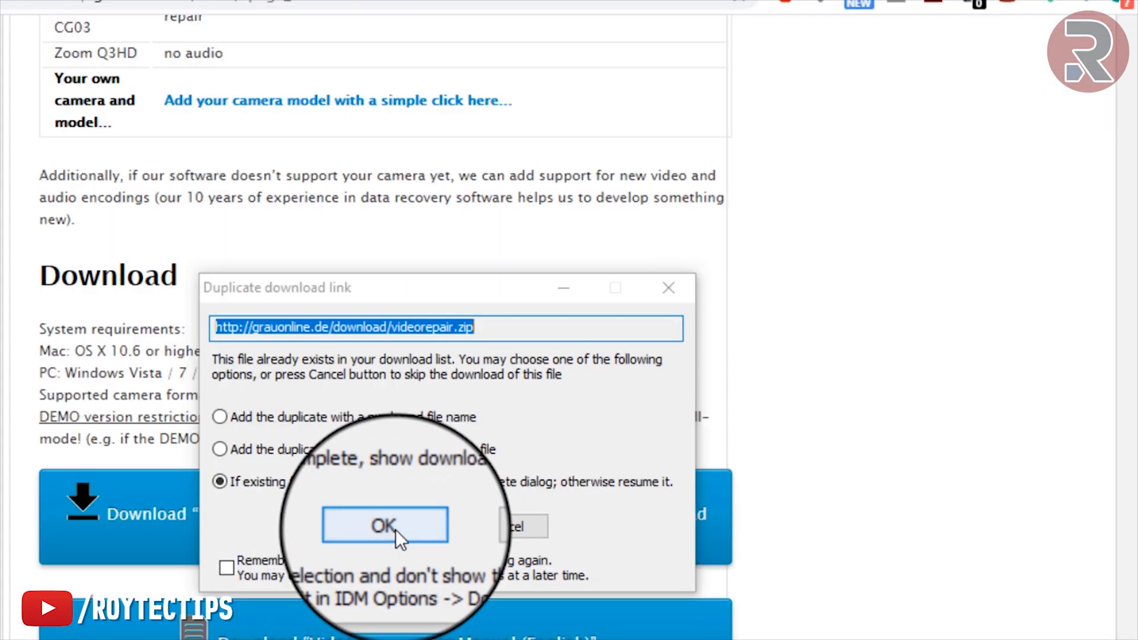
click(384, 524)
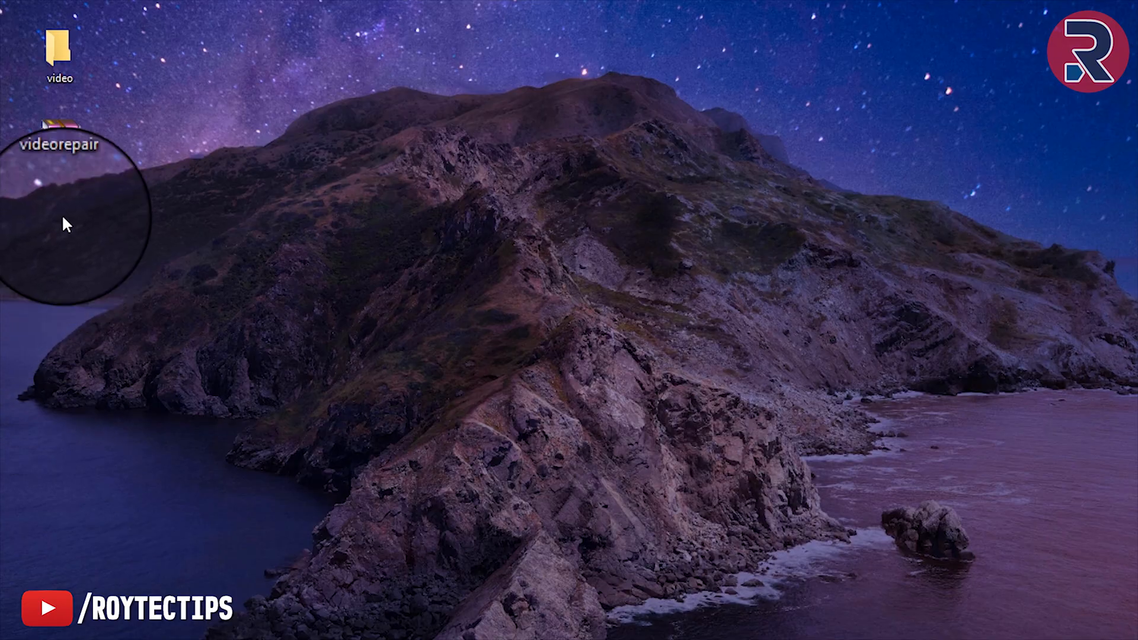
- Launch the gs application from the videorepair folder, confirming the language and demo-mode notice
double_click(61, 143)
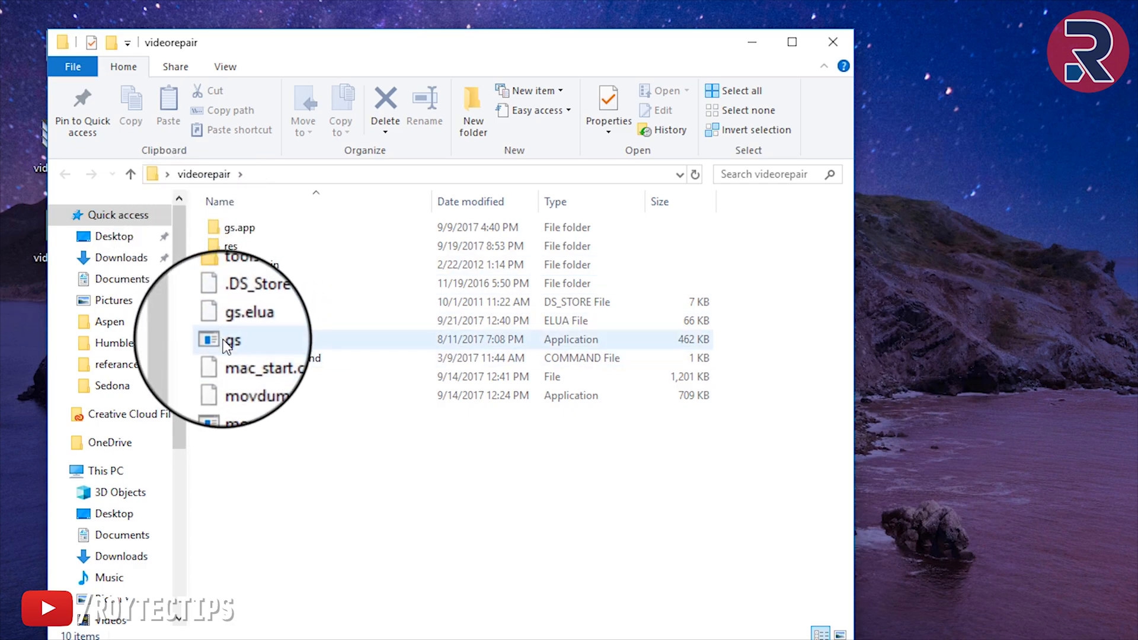
click(233, 339)
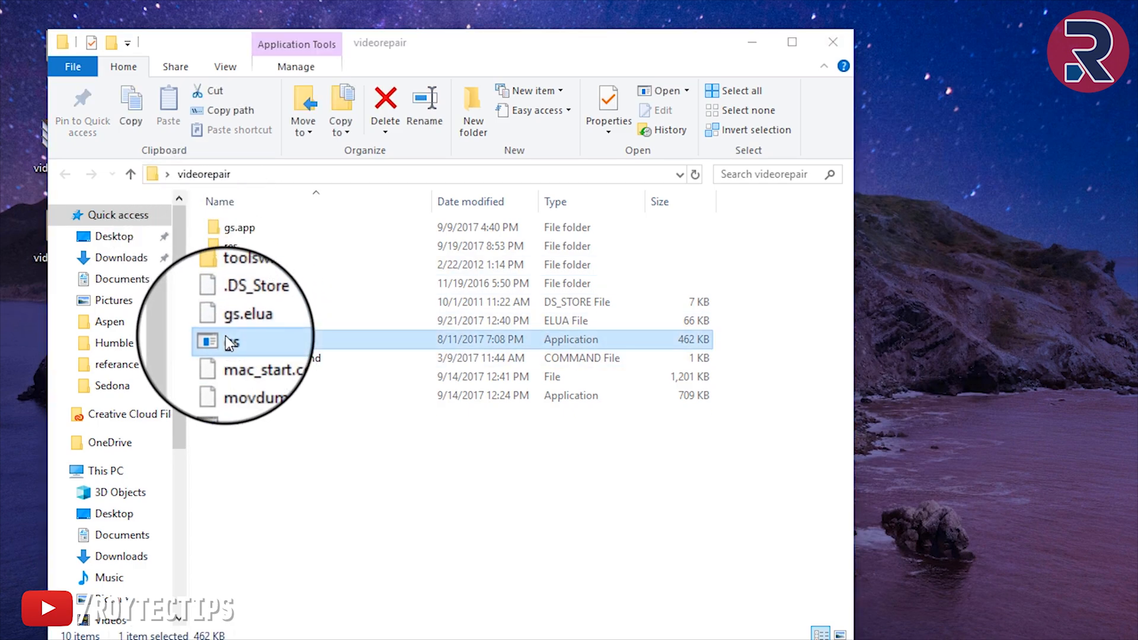
double_click(231, 339)
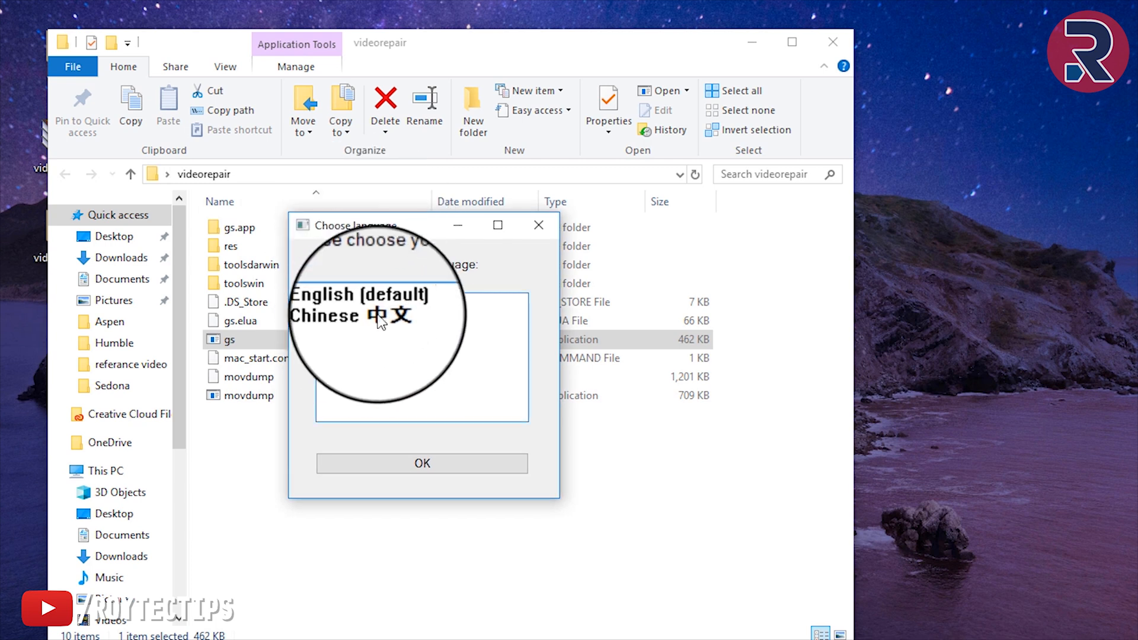
click(422, 463)
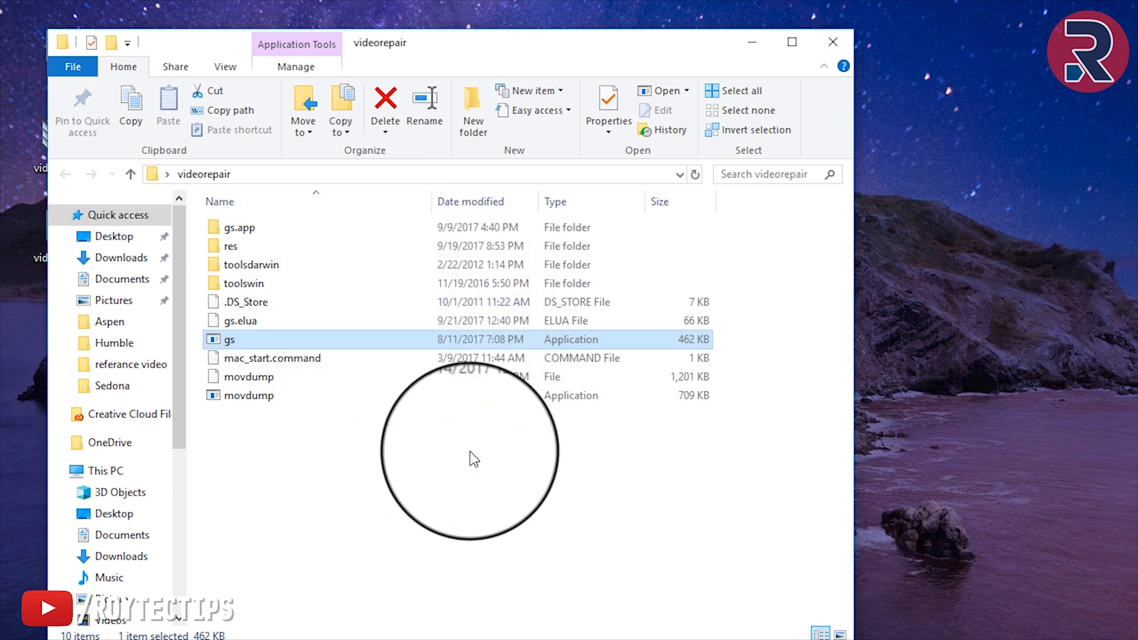
double_click(231, 339)
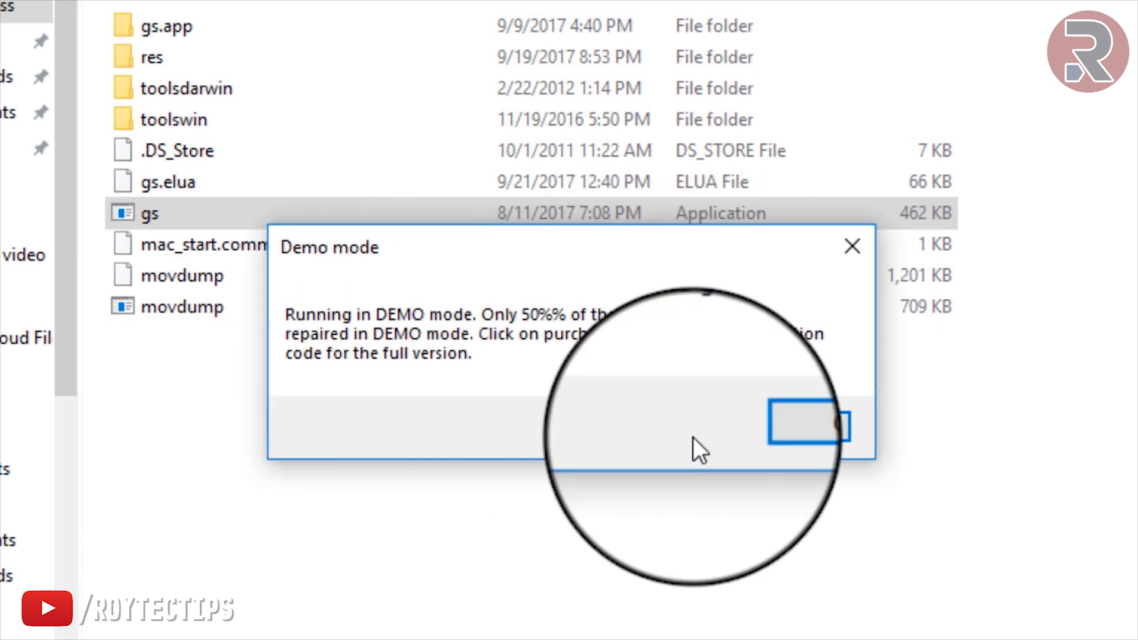
click(808, 426)
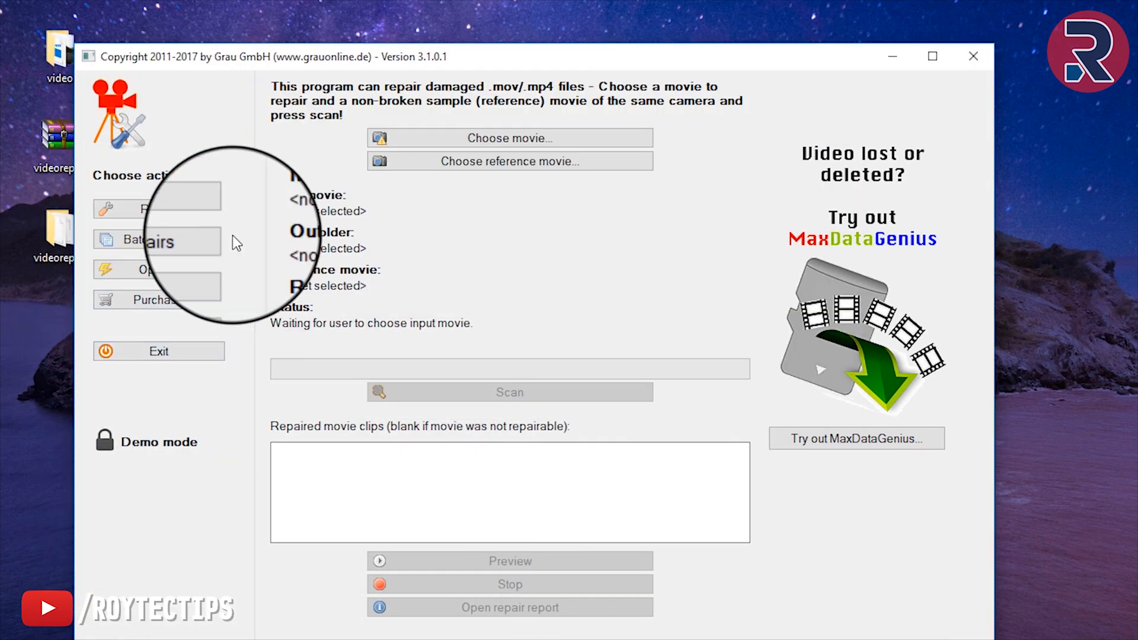
- Choose 200308_231340F.MP4 from Desktop > video as the broken movie to repair
click(509, 137)
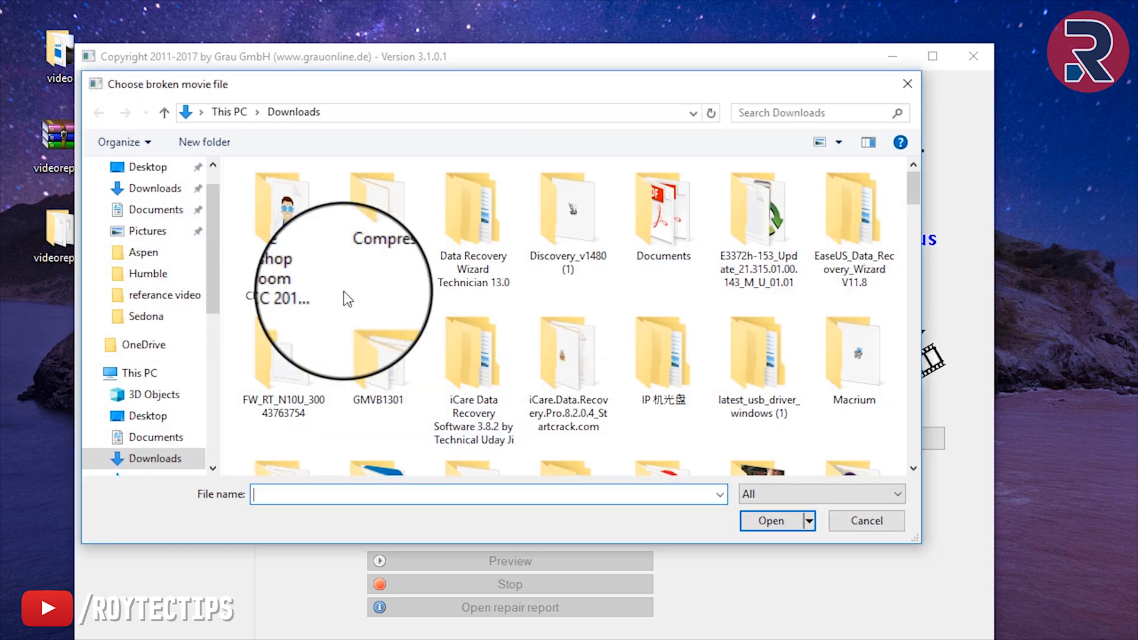
click(149, 166)
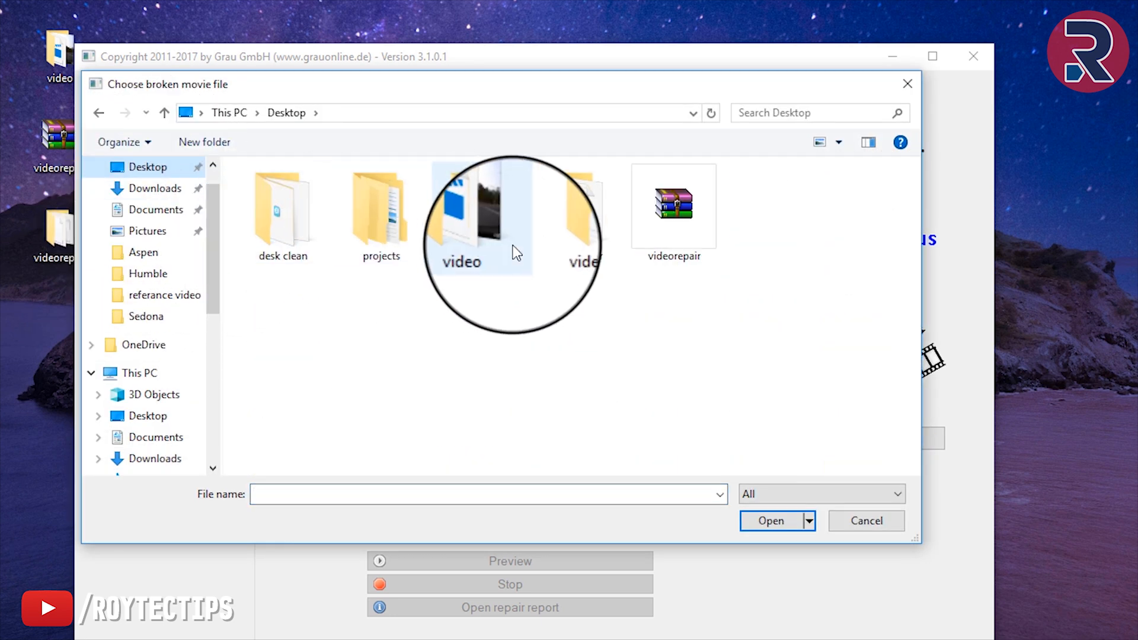
double_click(461, 211)
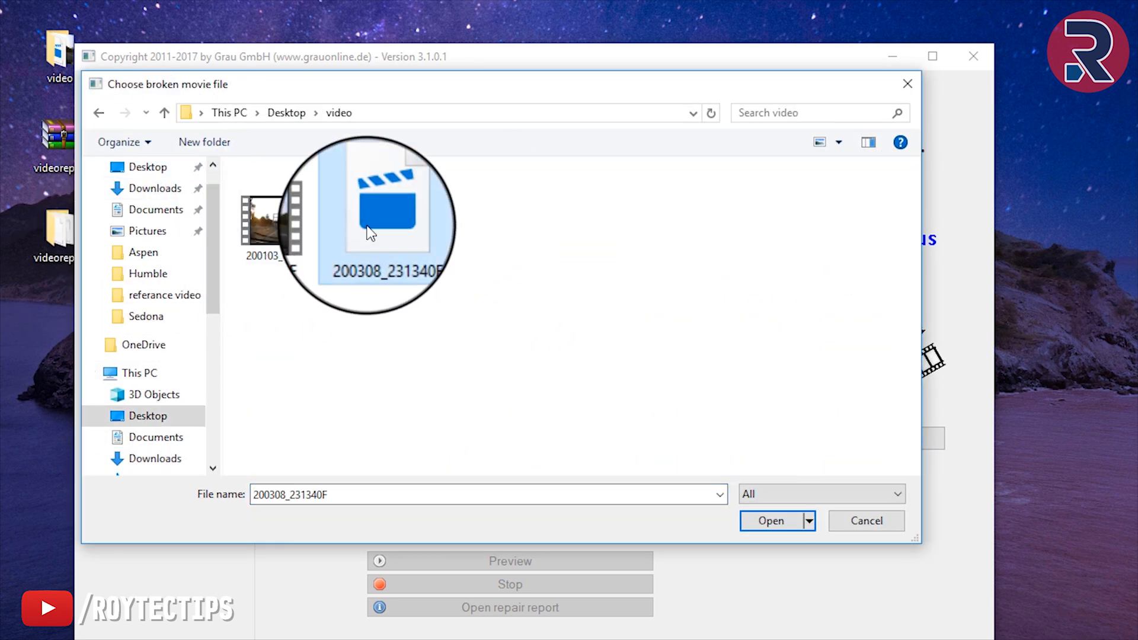
click(770, 520)
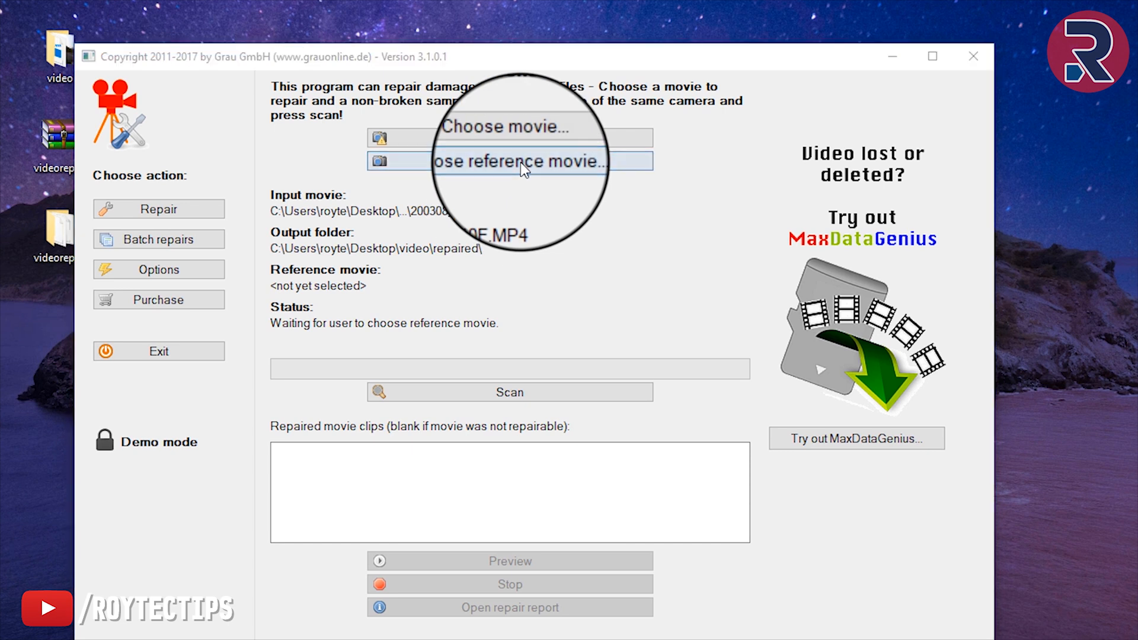
- Set 200103_070603F as the reference movie and run the scan
click(509, 161)
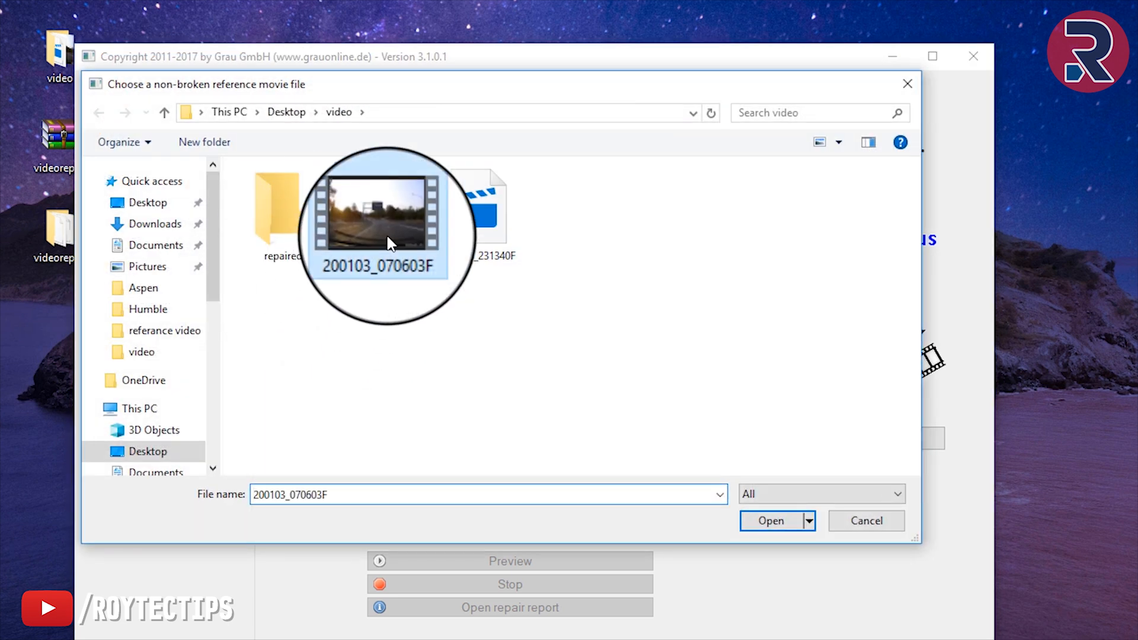
click(770, 520)
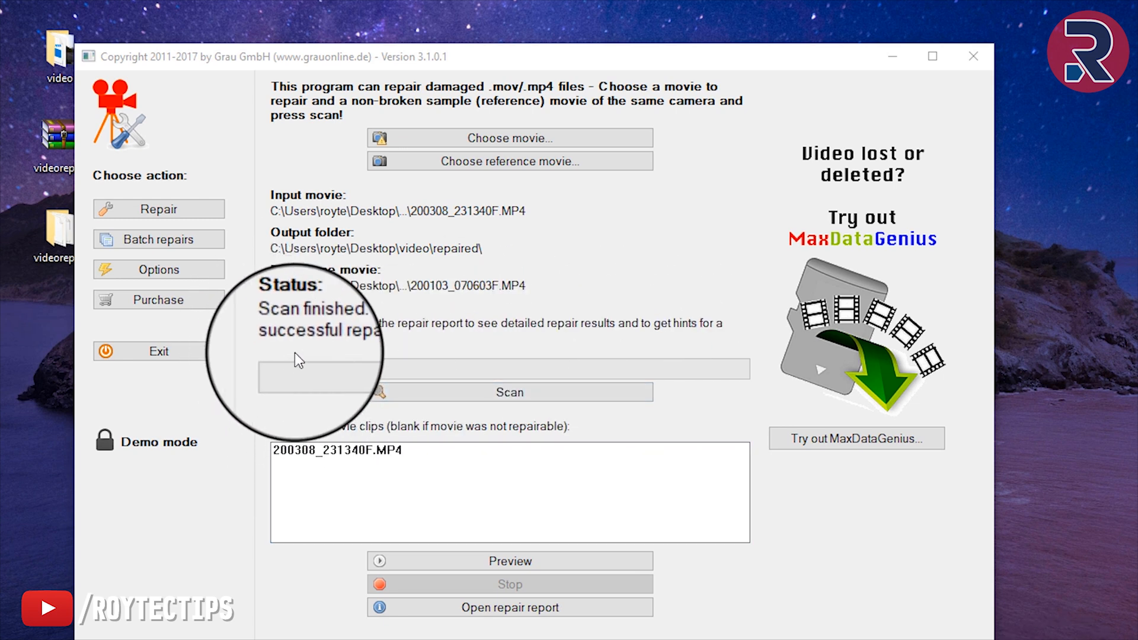
click(338, 449)
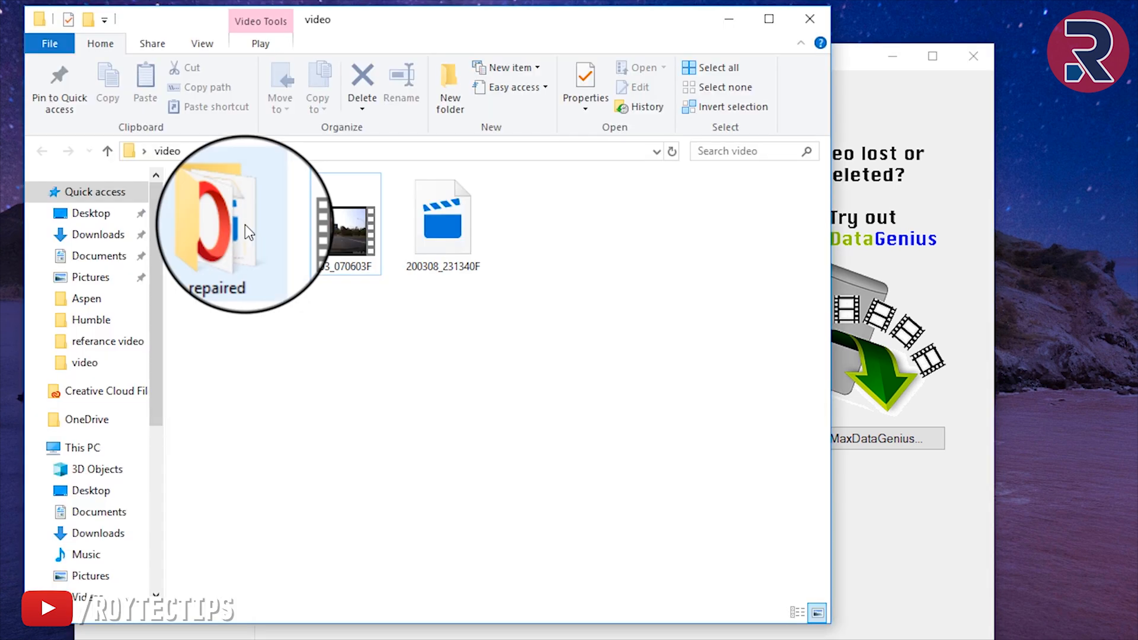
- Open the repaired folder and the repaired 200308_231340F video inside it
double_click(219, 226)
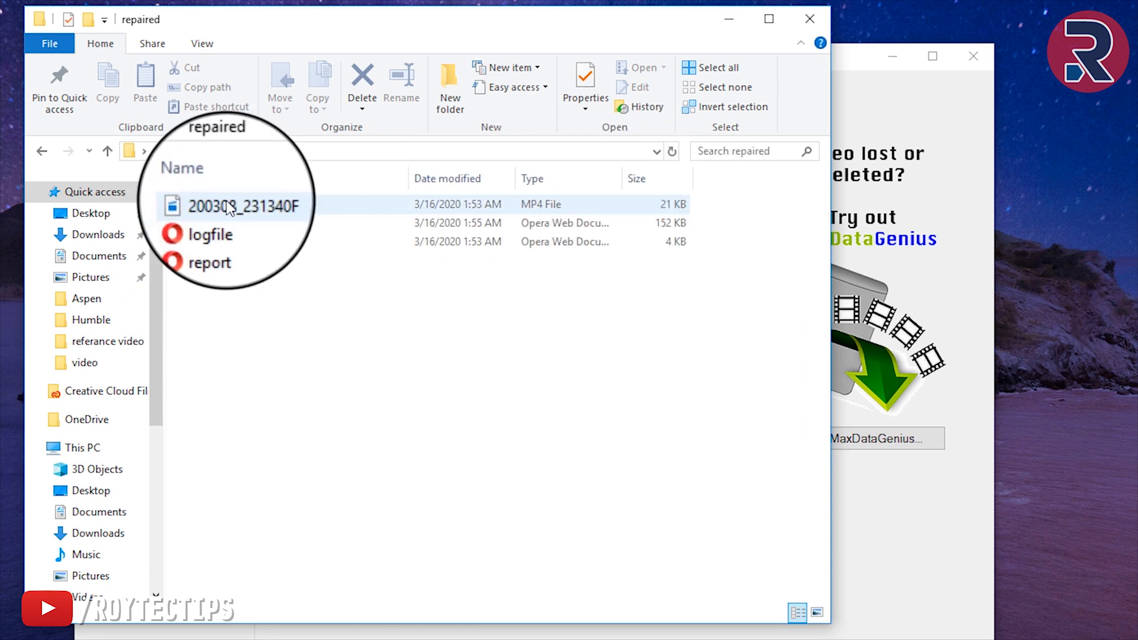
right_click(247, 205)
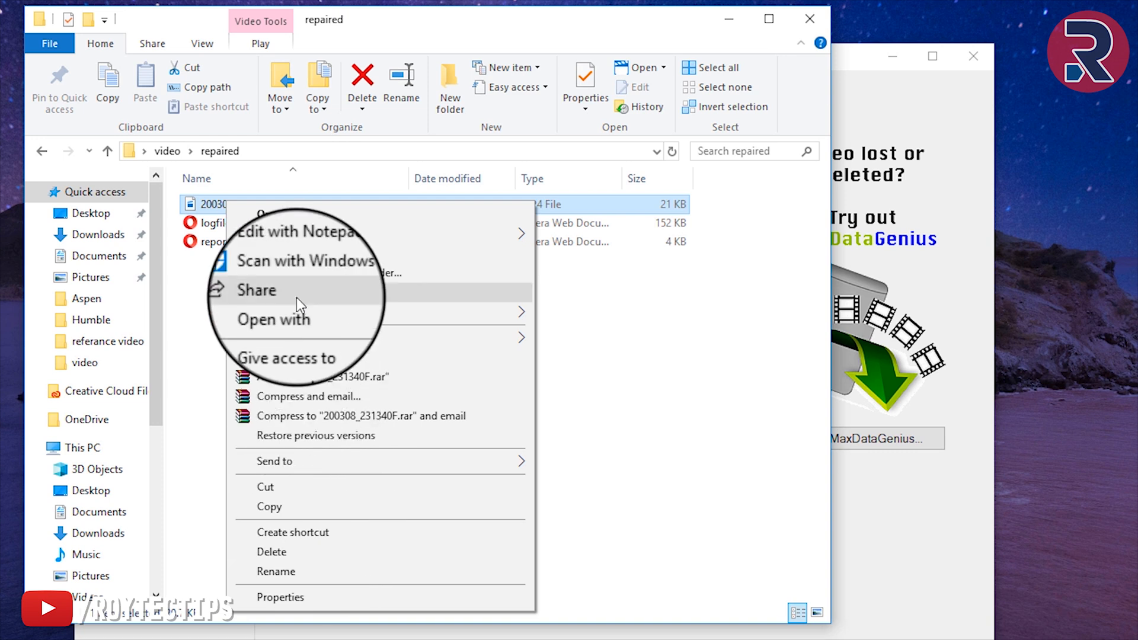
click(593, 393)
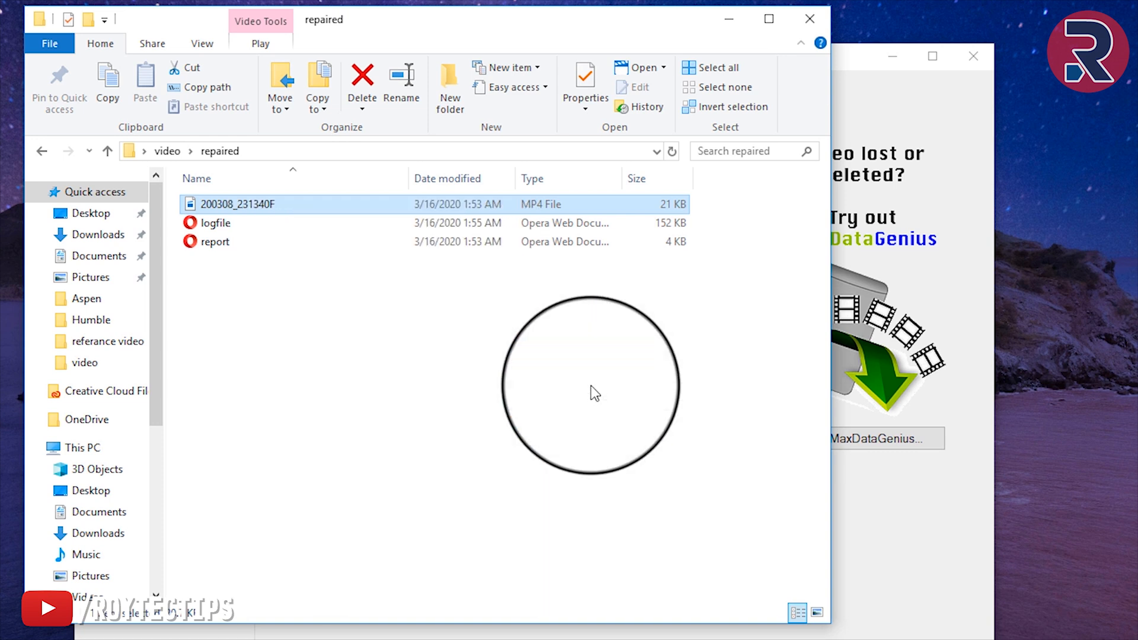
double_click(237, 204)
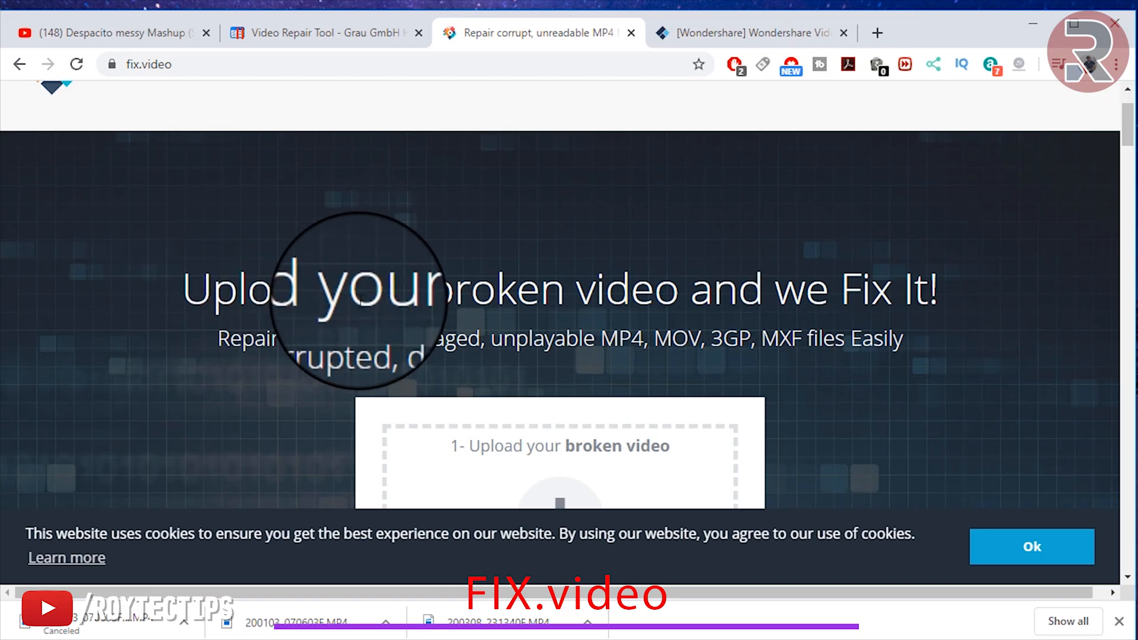
mouse_move(319, 331)
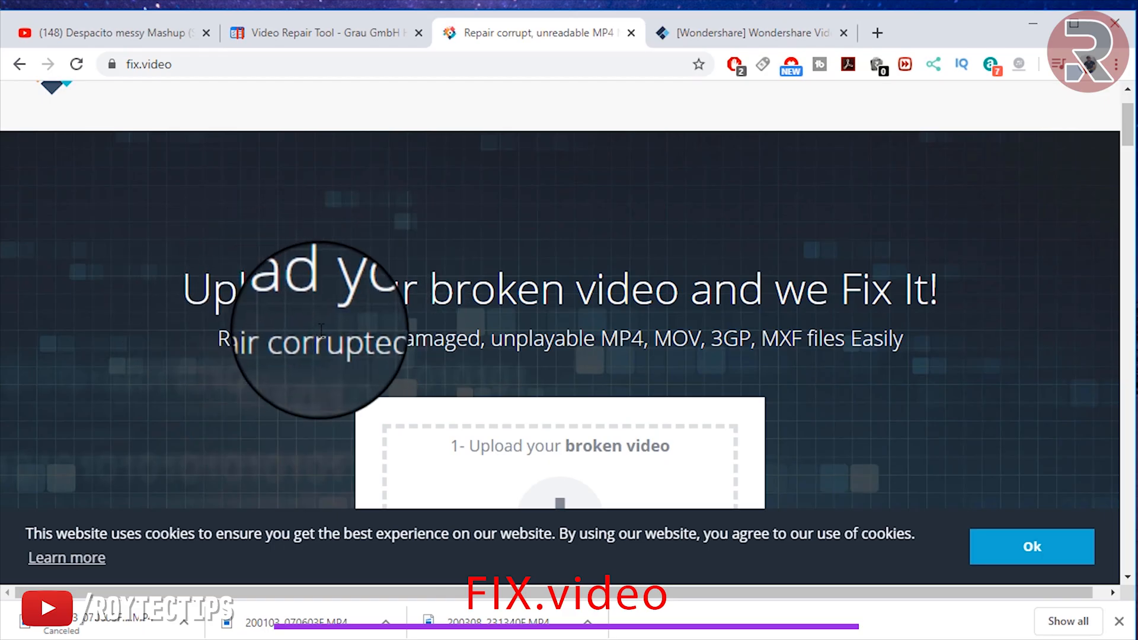
- Upload the broken dashcam MP4 from Desktop > video to Fix.video for repair
scroll(down, 3)
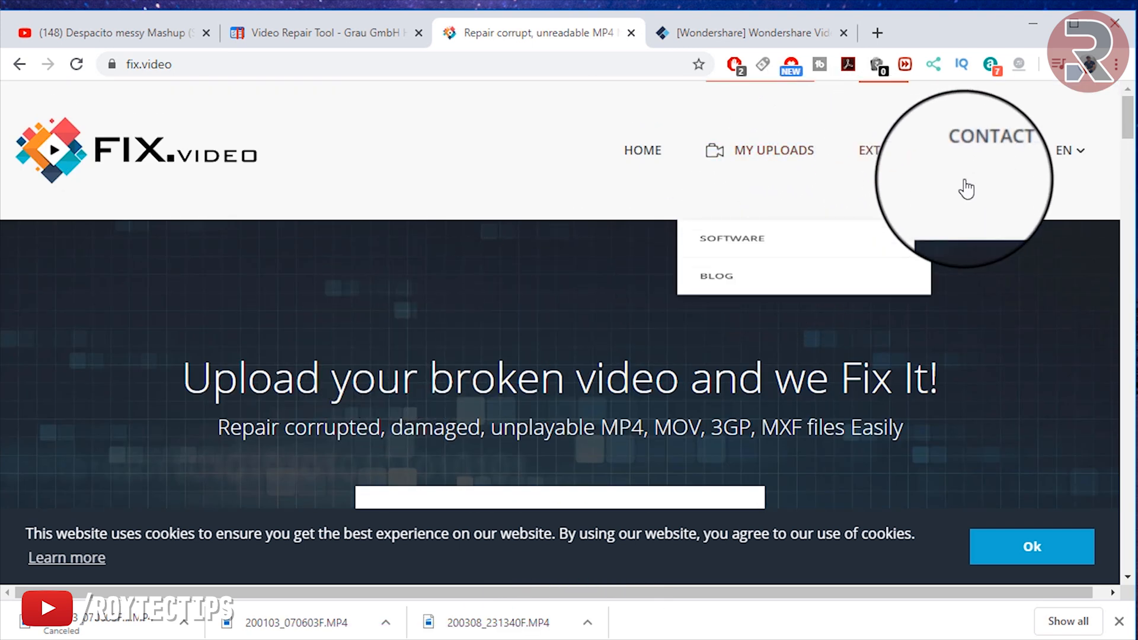
mouse_move(732, 254)
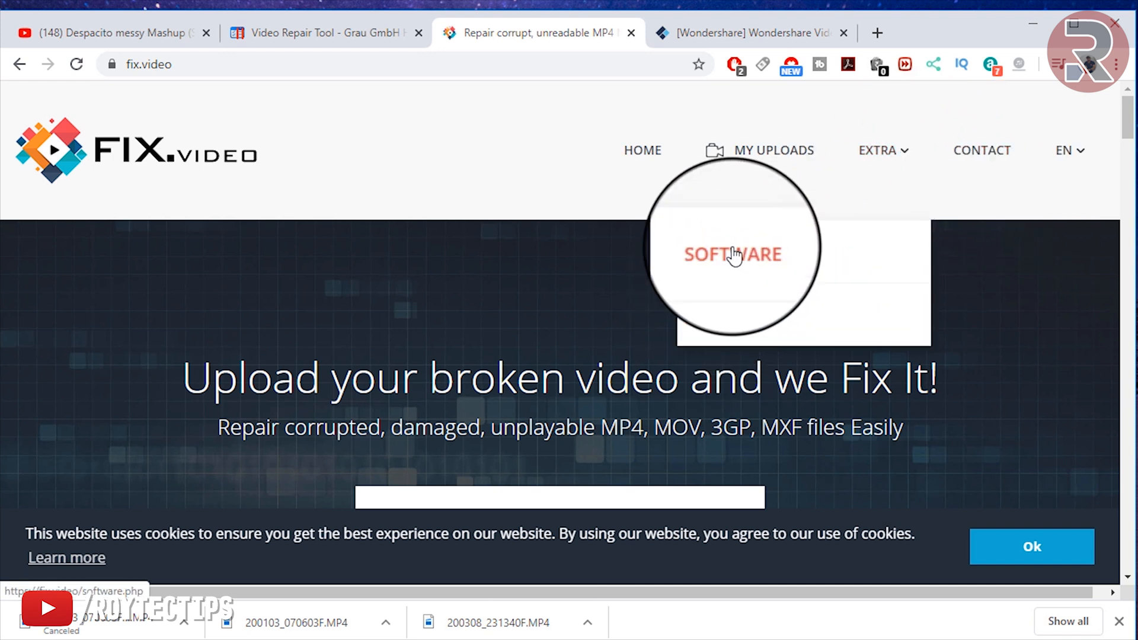
scroll(down, 3)
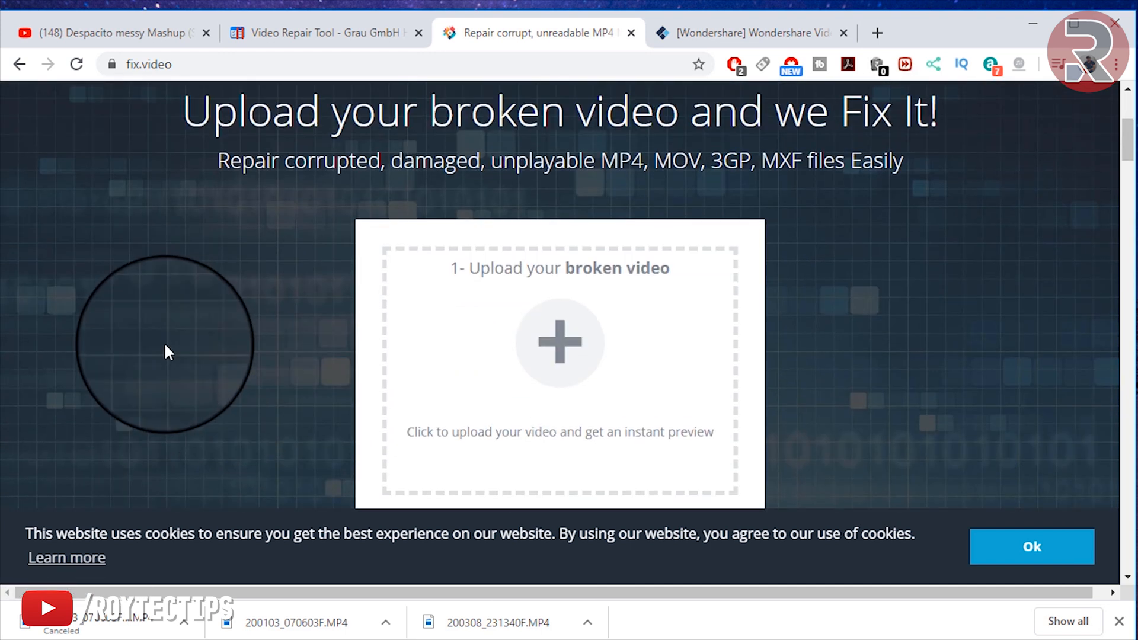
click(559, 341)
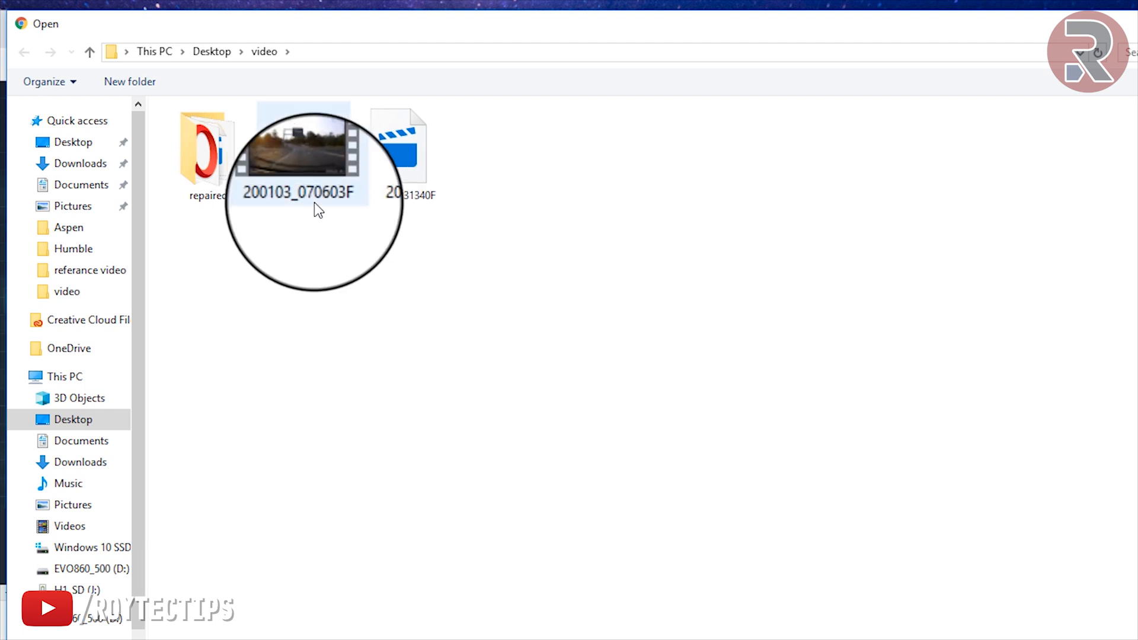
click(89, 51)
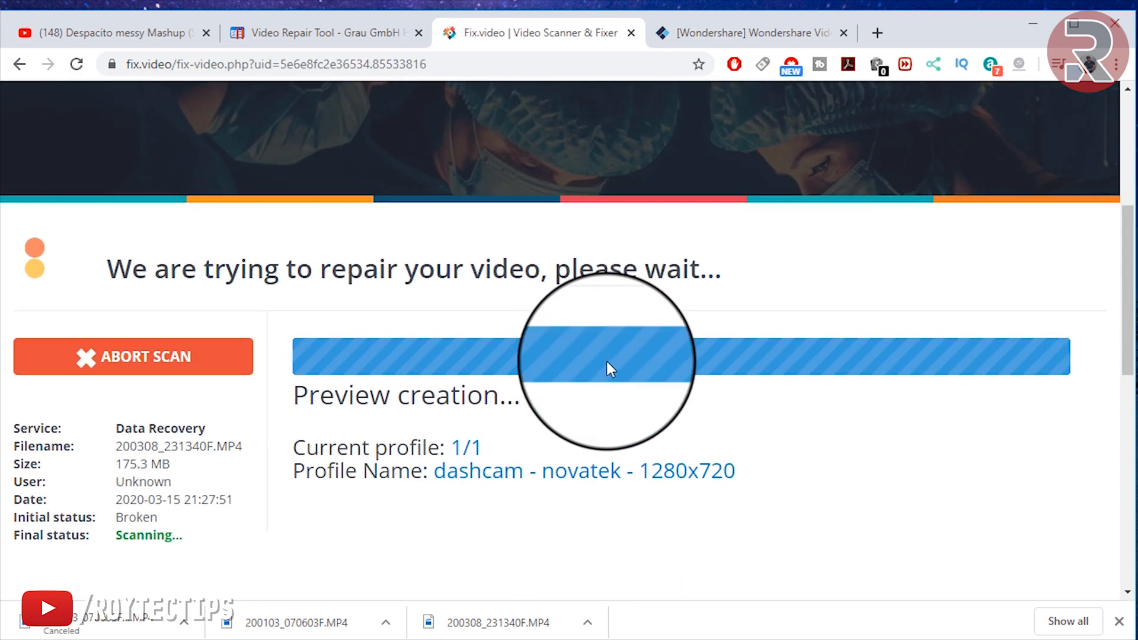
- Play the free Small Preview of the recovered dashcam clip to its end
scroll(down, 3)
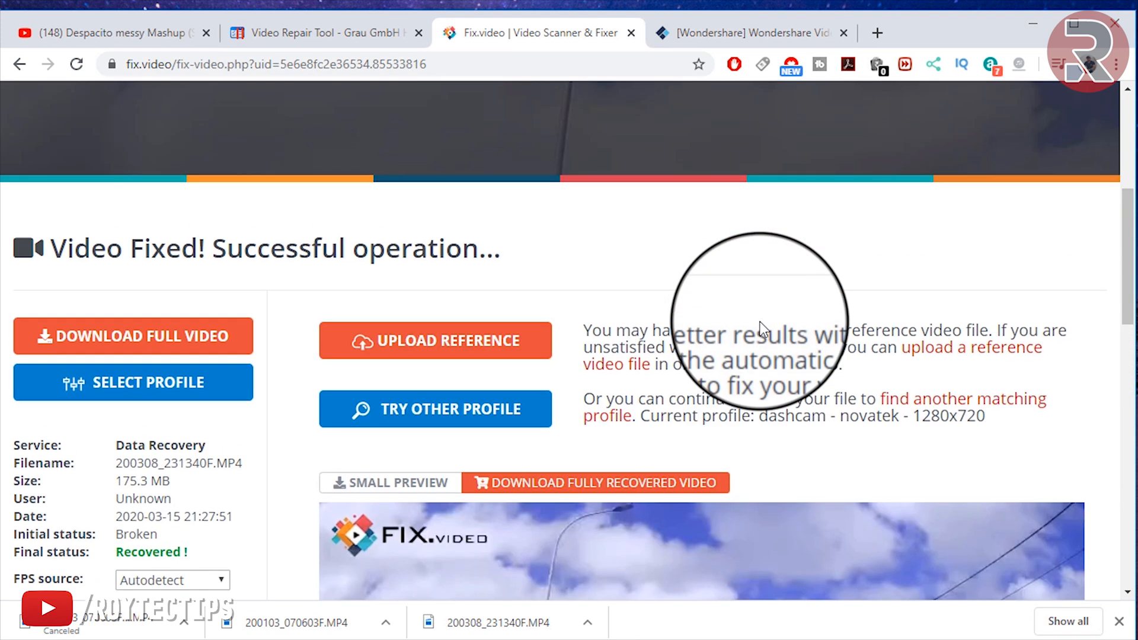
scroll(down, 3)
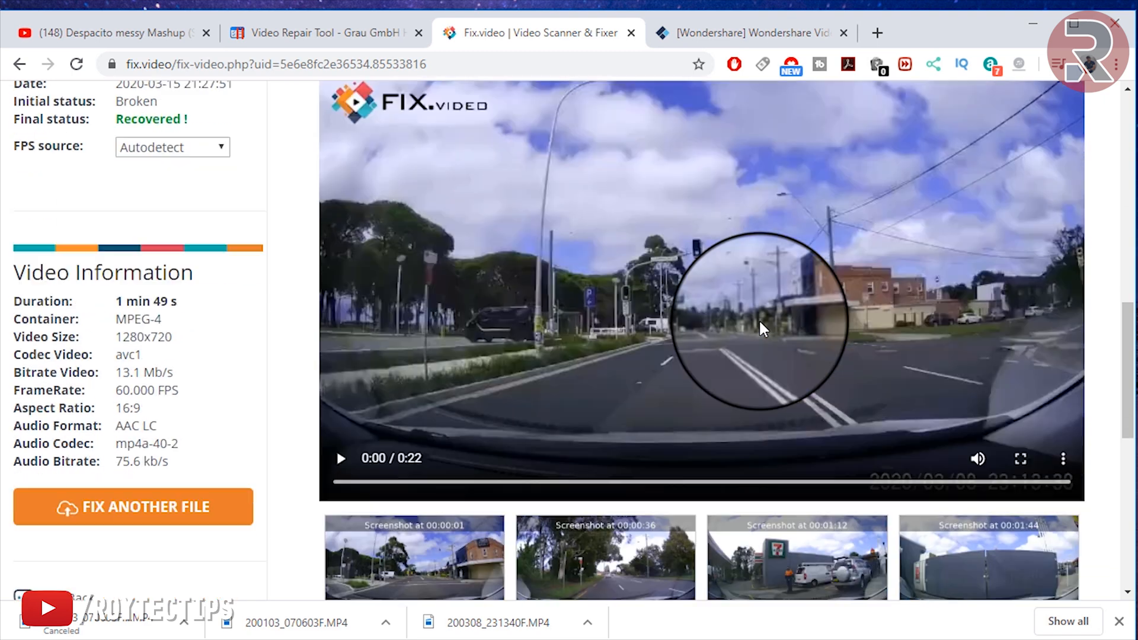
mouse_move(519, 407)
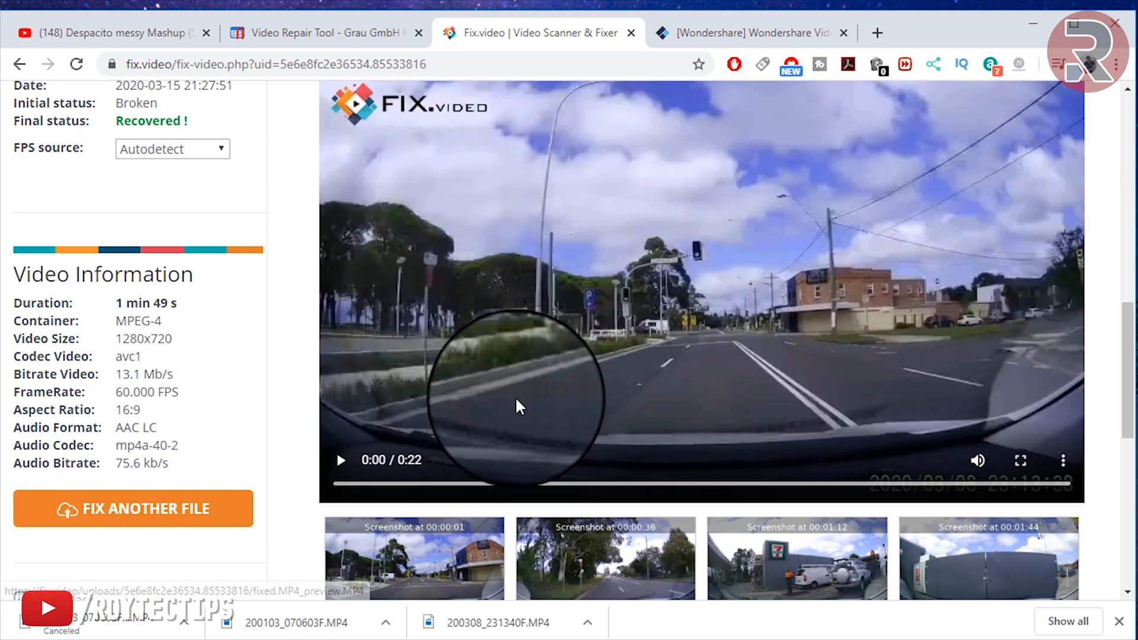
click(341, 460)
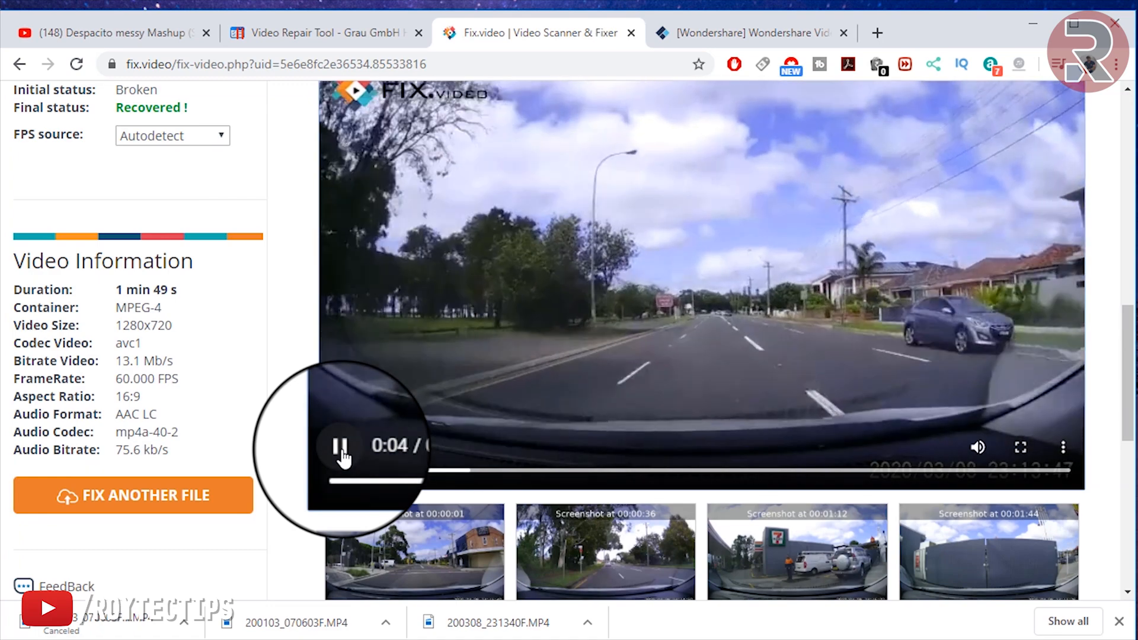
scroll(up, 3)
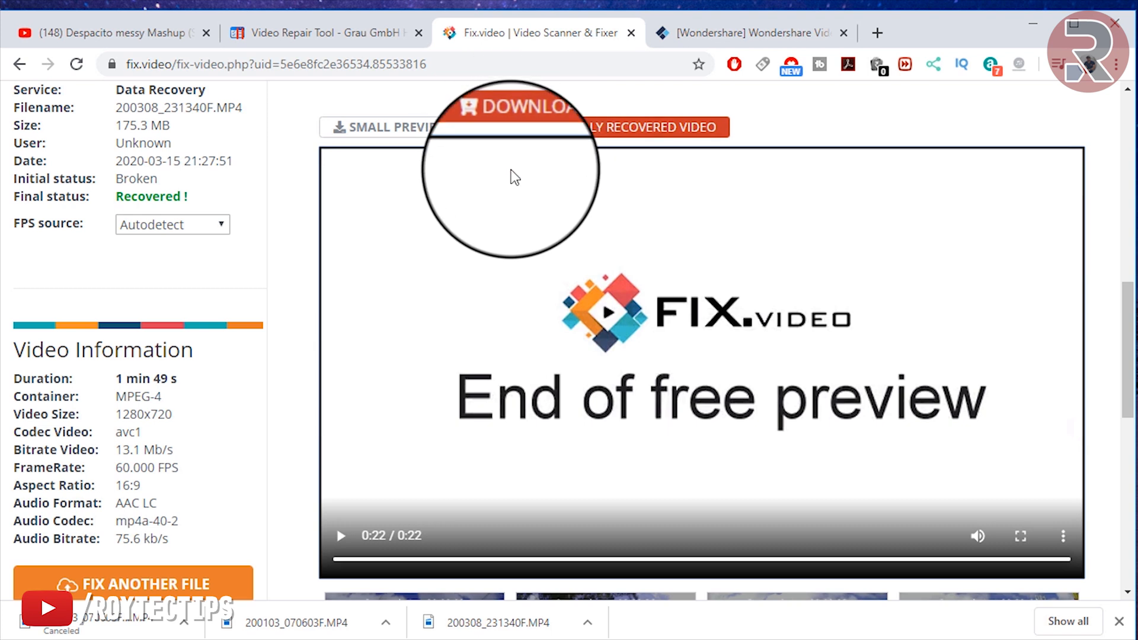
mouse_move(515, 131)
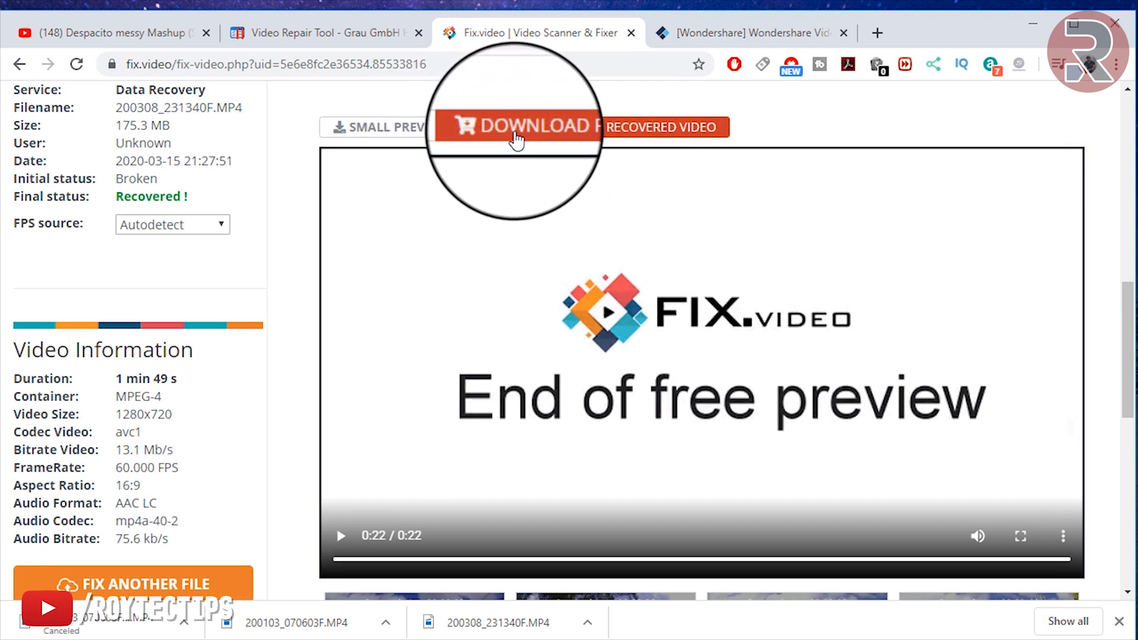
- Request the fully recovered video download and proceed to the $9 PayPal checkout
click(529, 127)
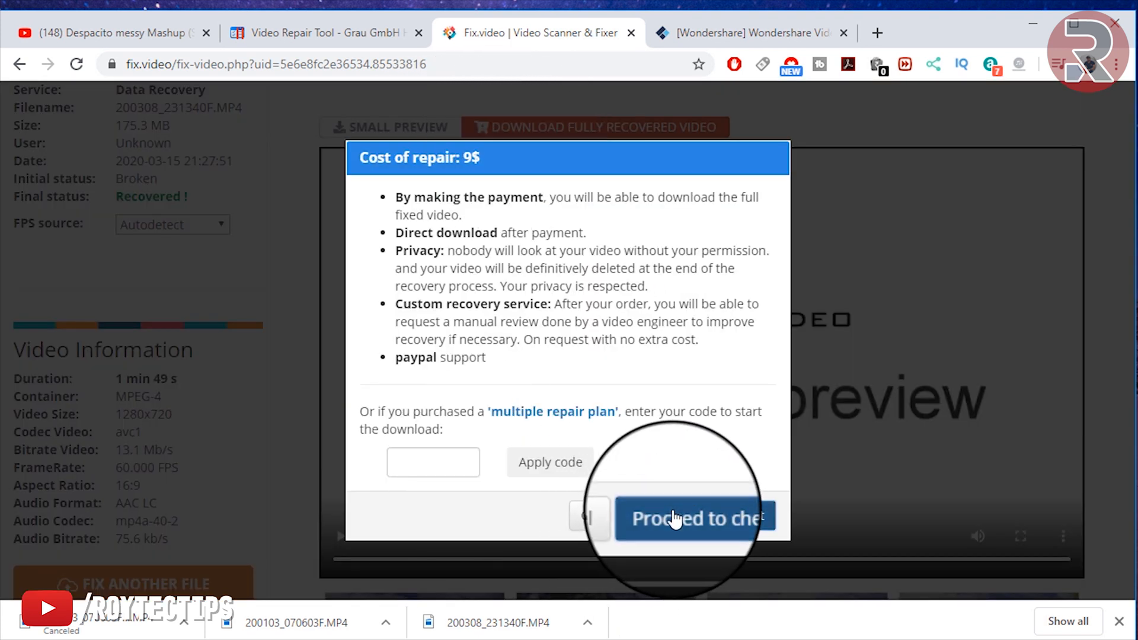
click(693, 518)
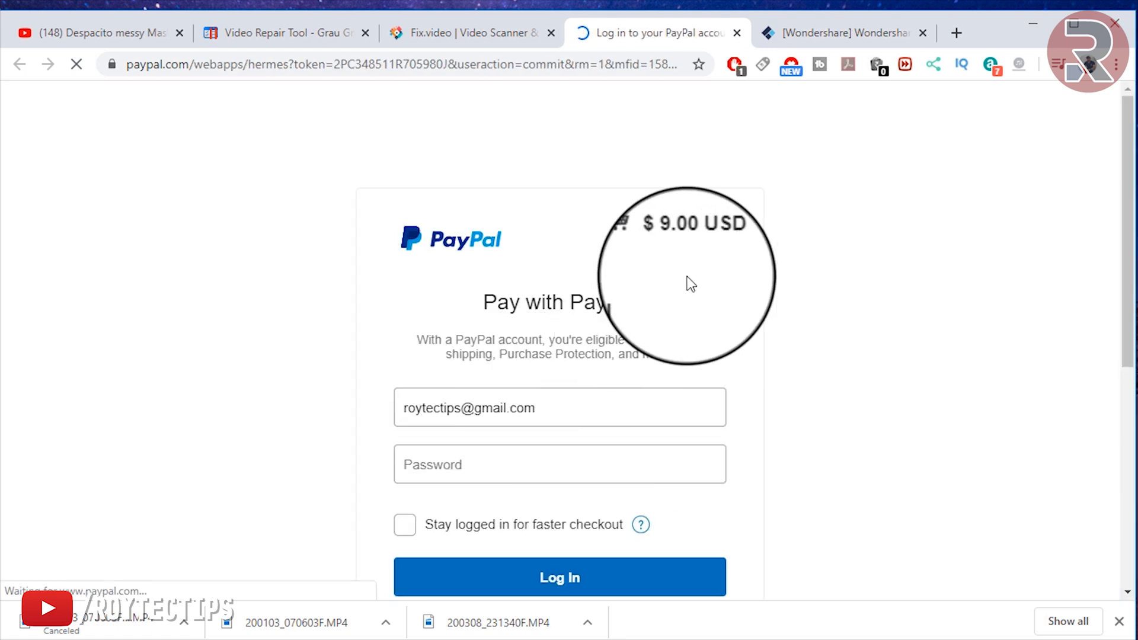
mouse_move(508, 221)
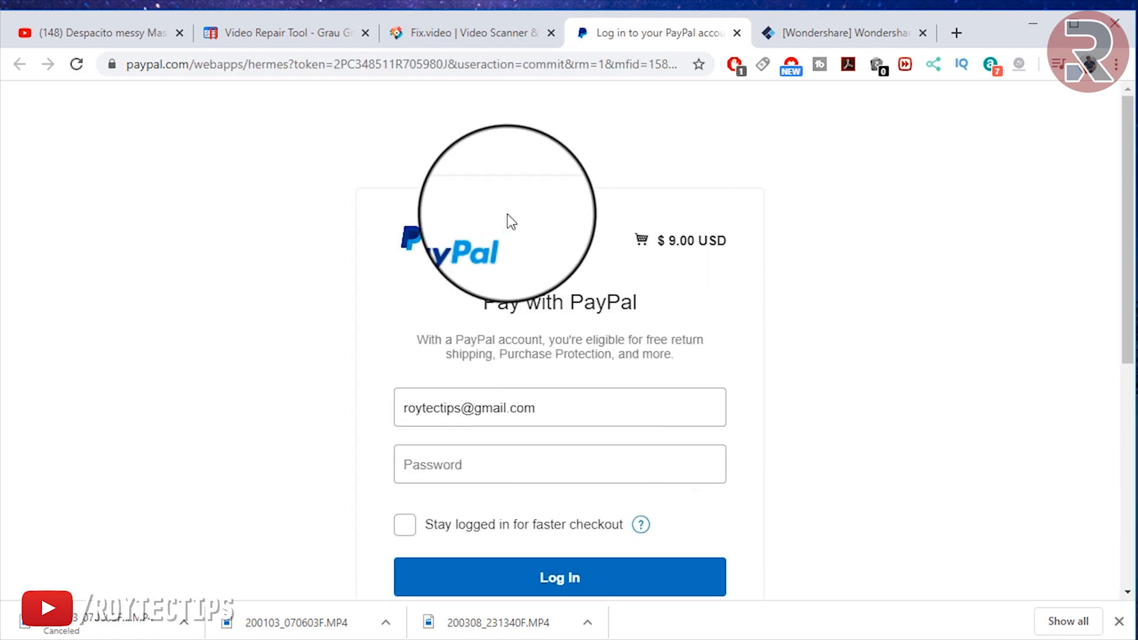
click(465, 33)
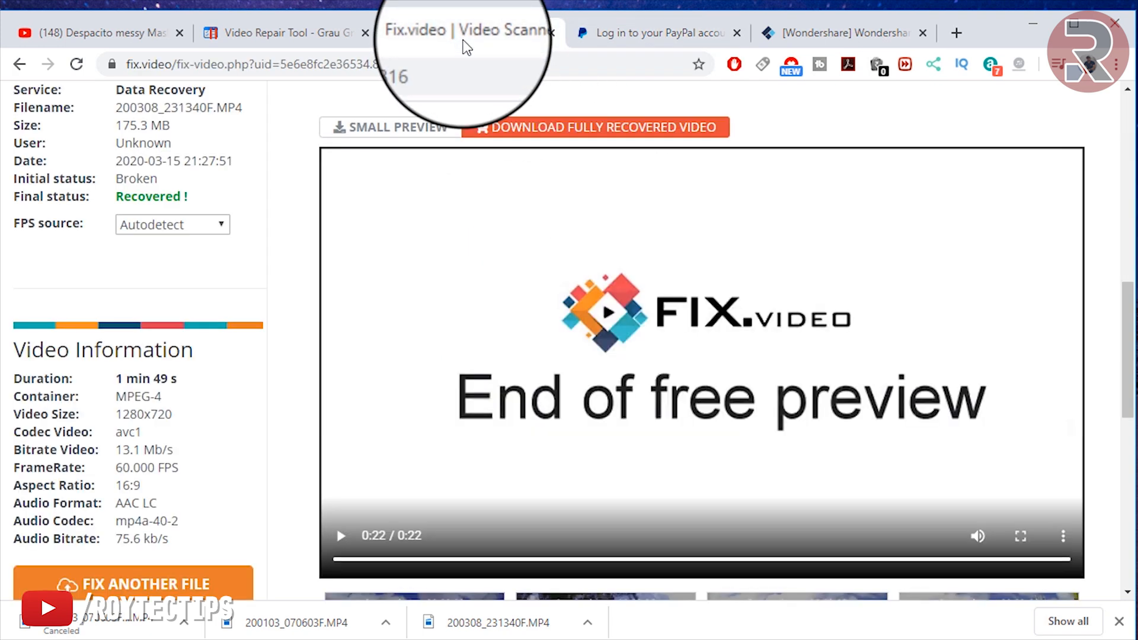
scroll(up, 3)
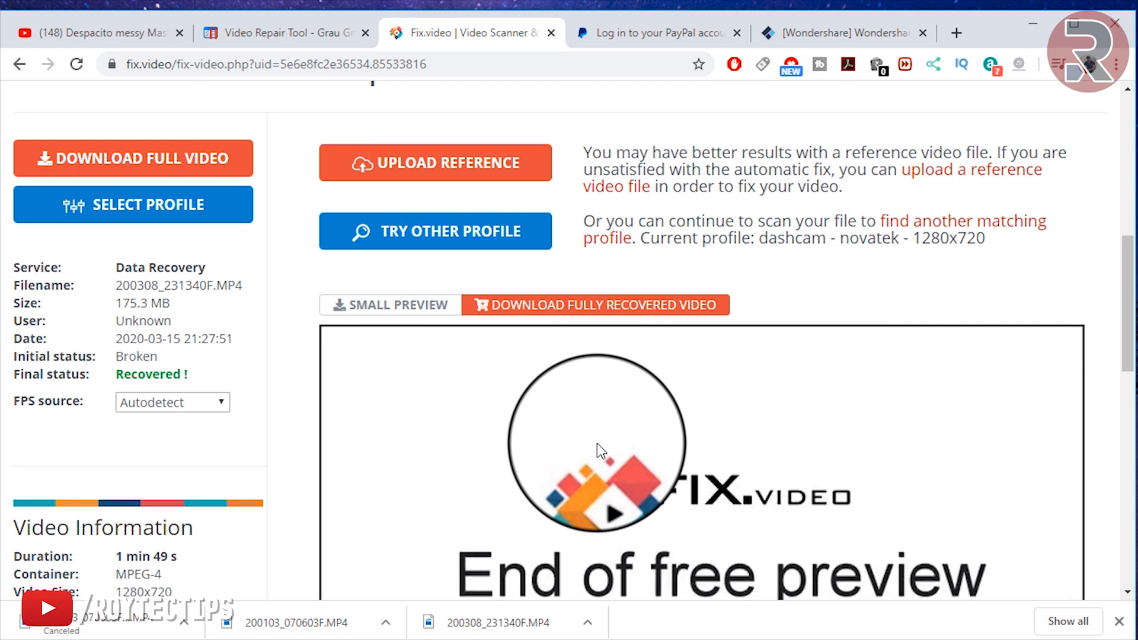
- Review the PayPal login page and move on to the Wondershare Video Repair page
scroll(down, 3)
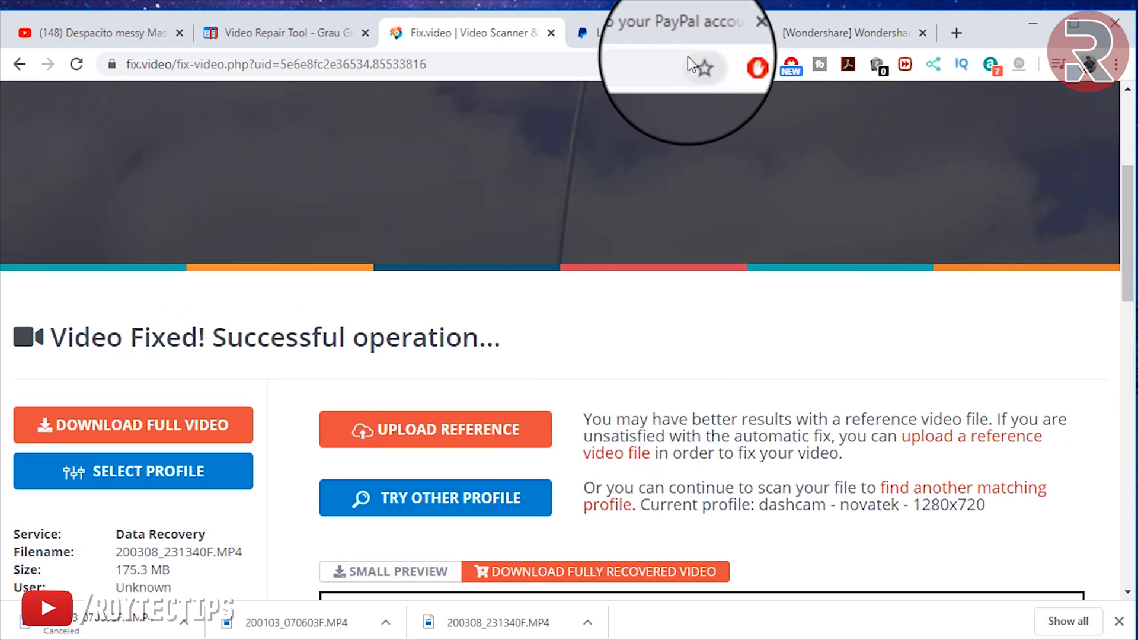
click(653, 33)
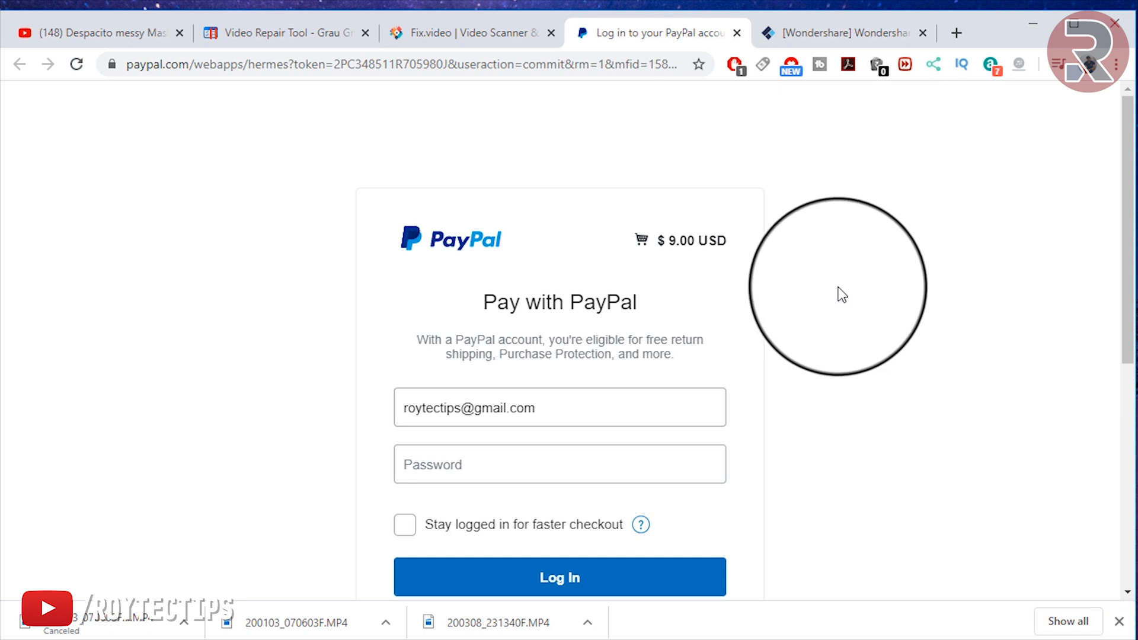
click(841, 34)
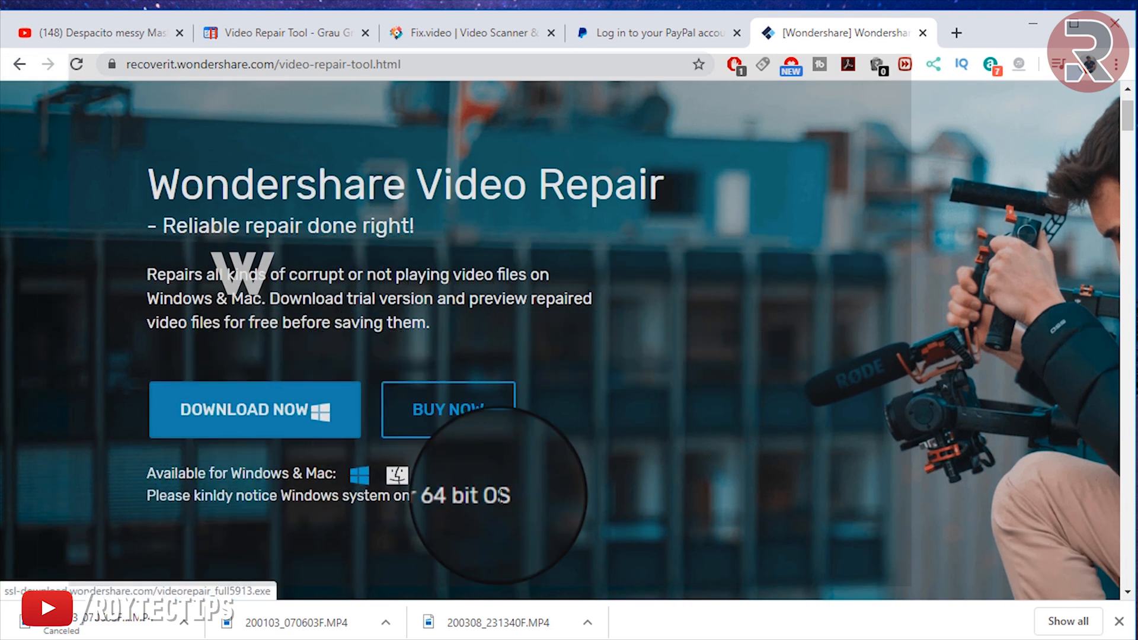
mouse_move(588, 513)
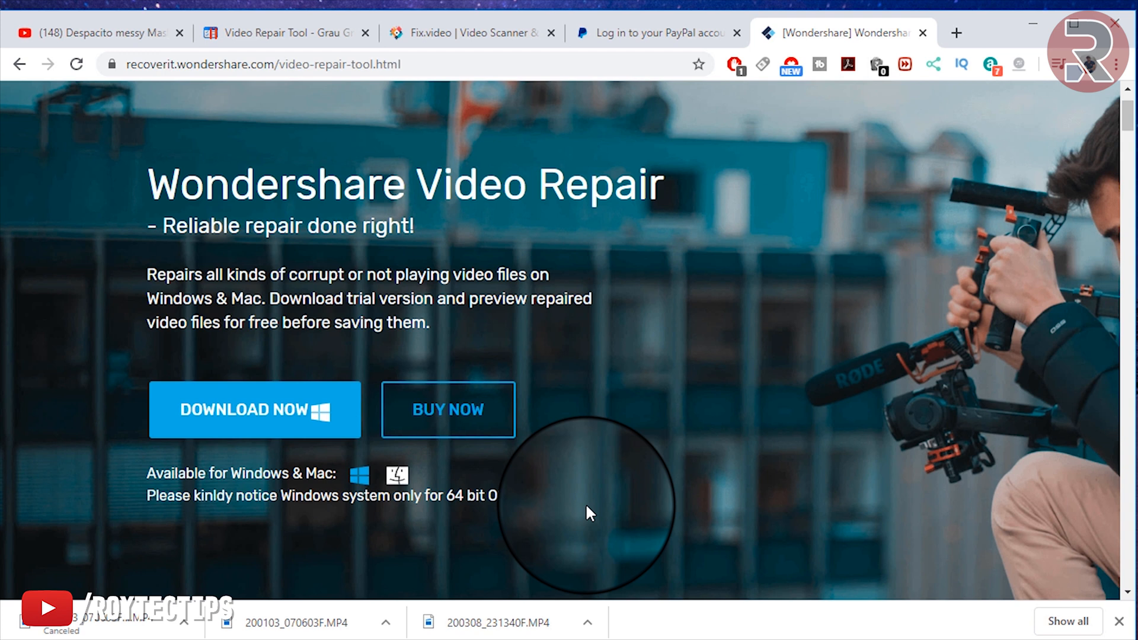
mouse_move(225, 472)
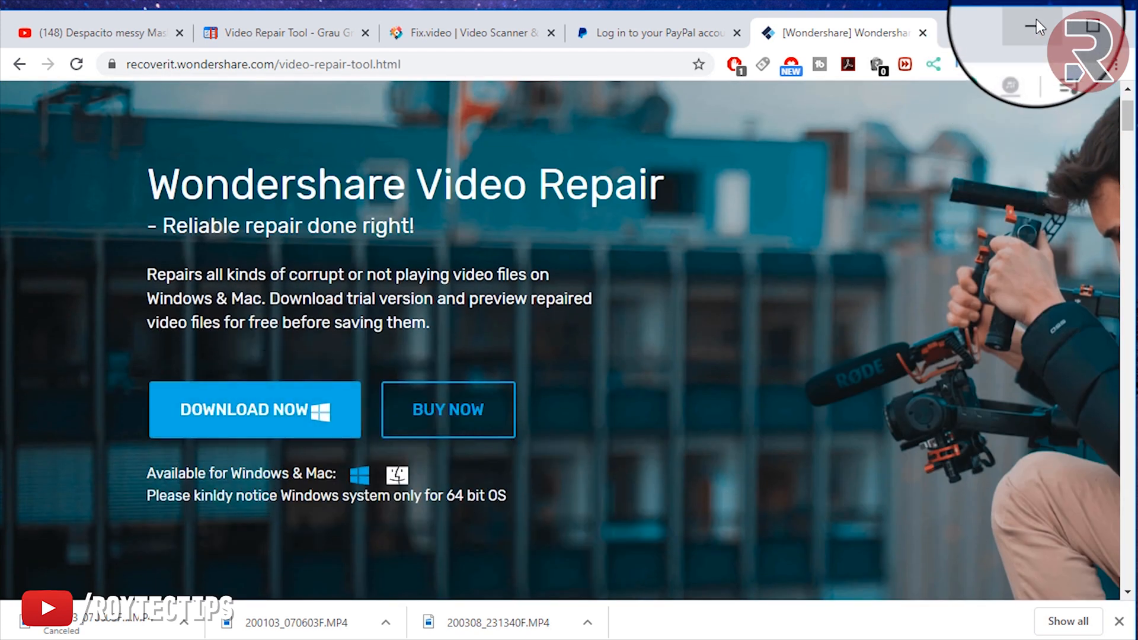
mouse_move(1036, 28)
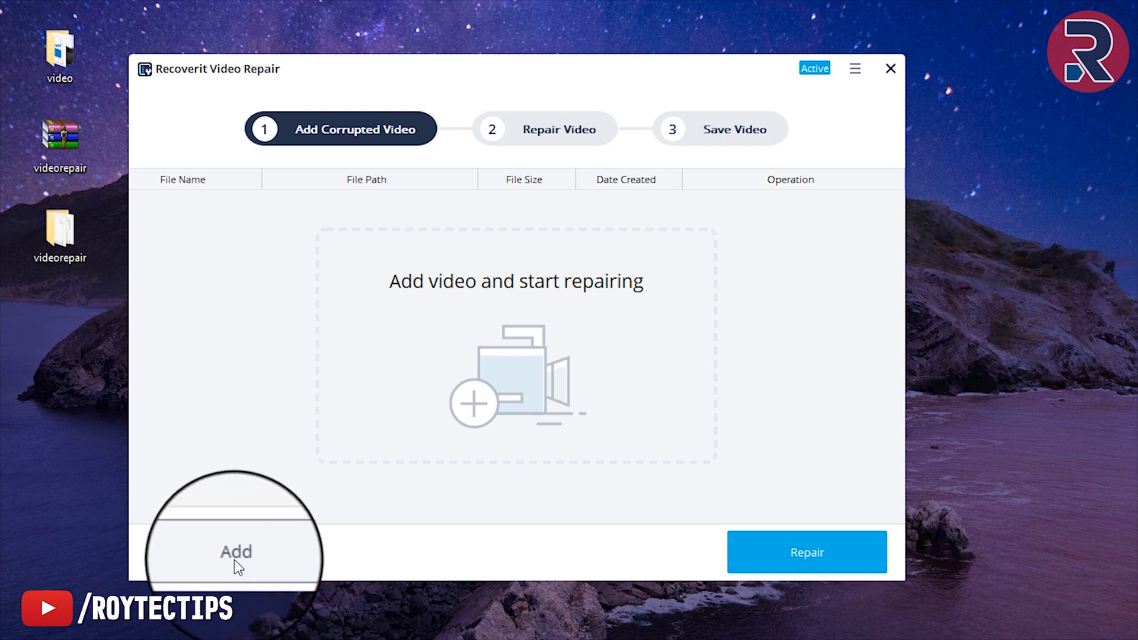
- Add 200308_231340F.MP4 from Desktop > video and run the standard repair on it
click(235, 552)
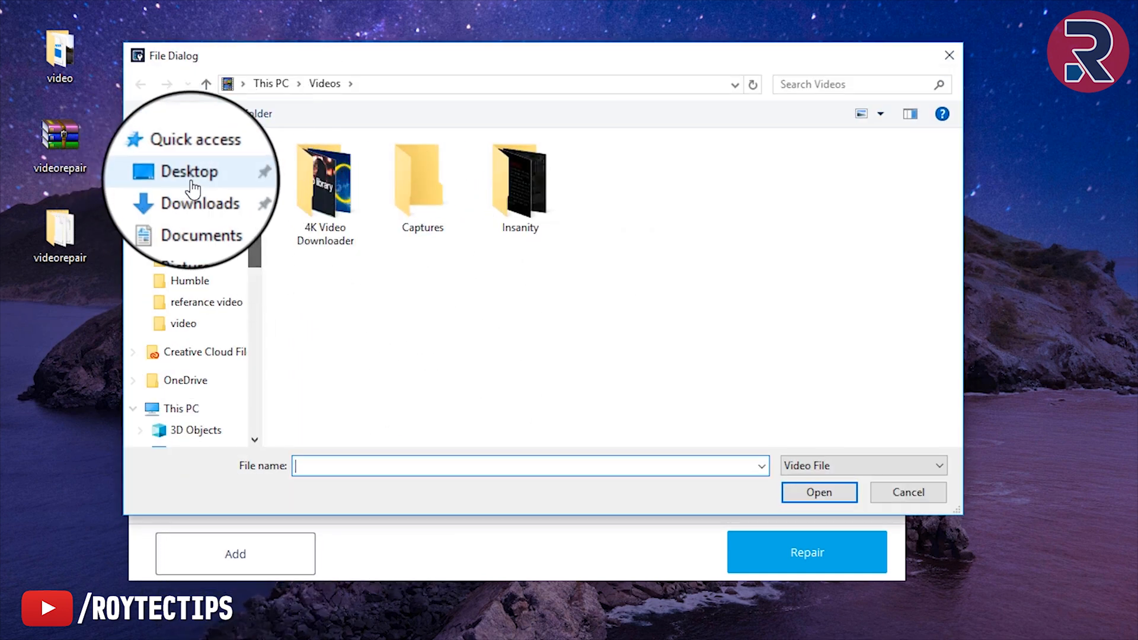
click(190, 171)
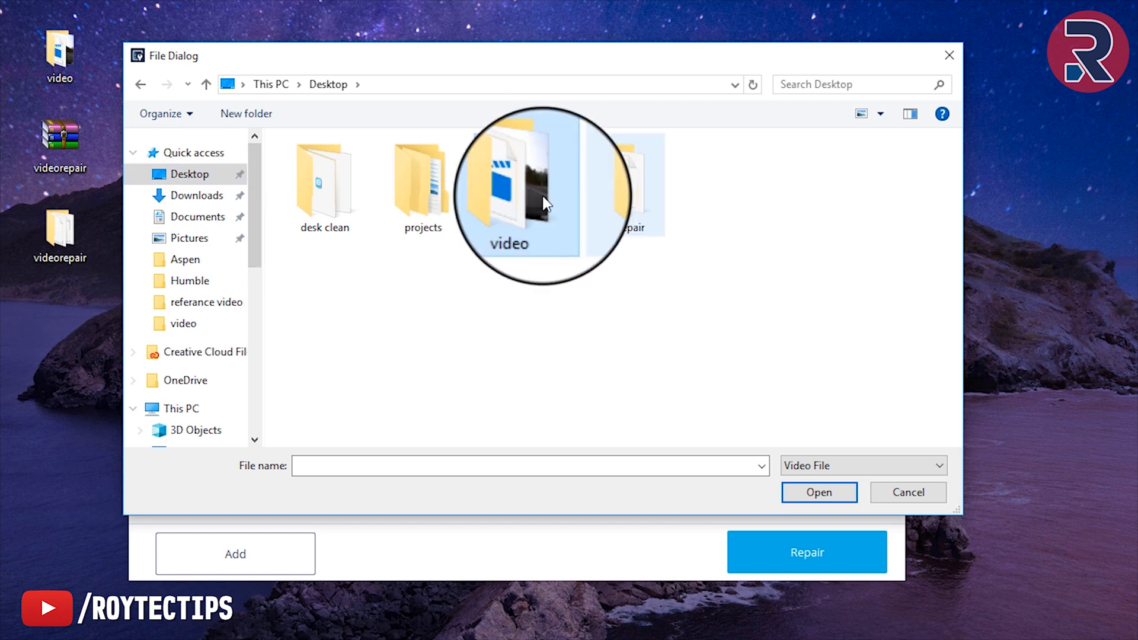
double_click(509, 184)
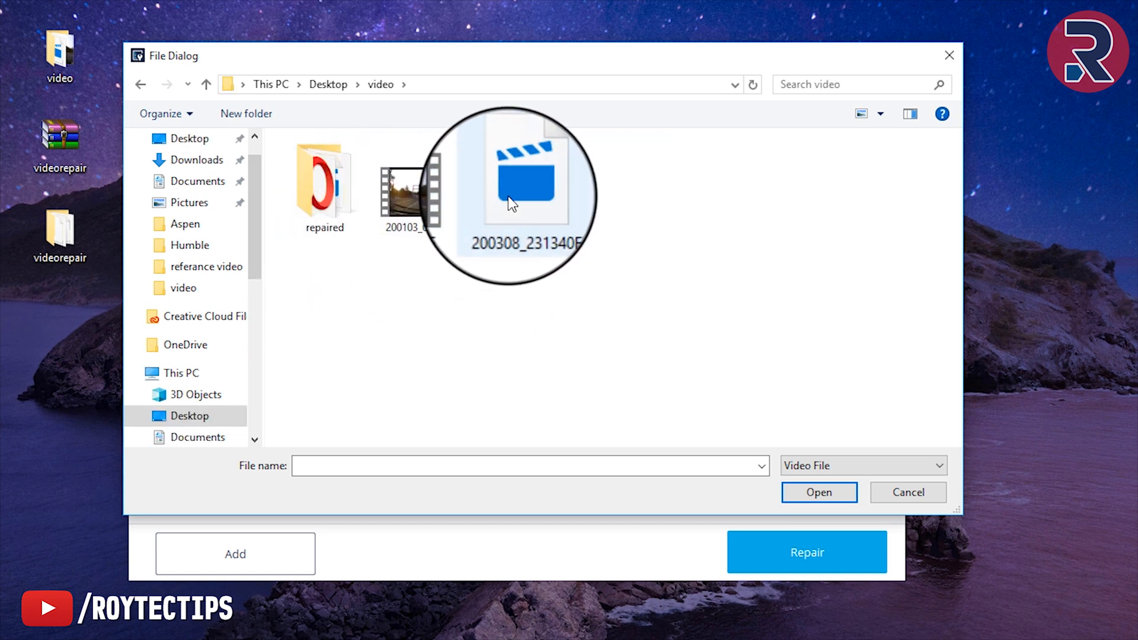
click(818, 492)
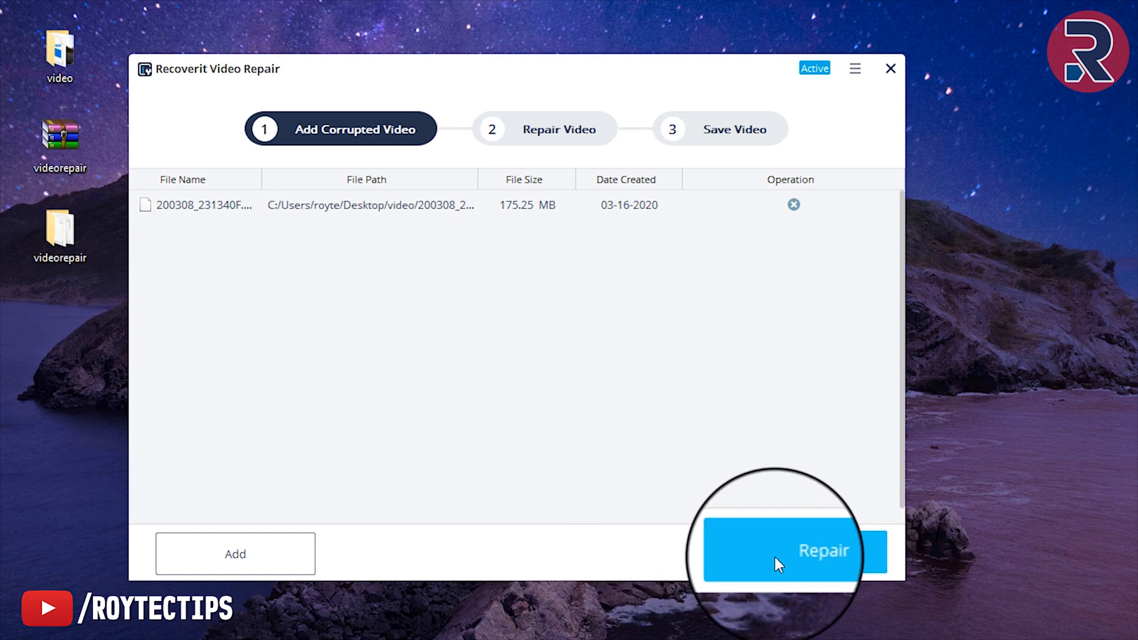
click(793, 550)
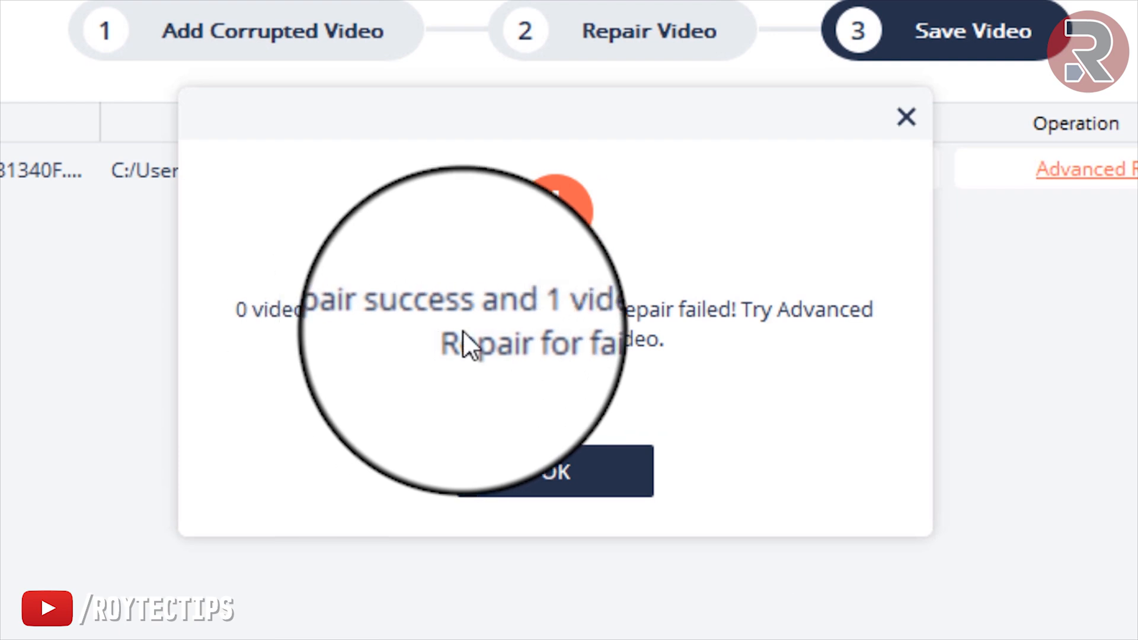
mouse_move(864, 344)
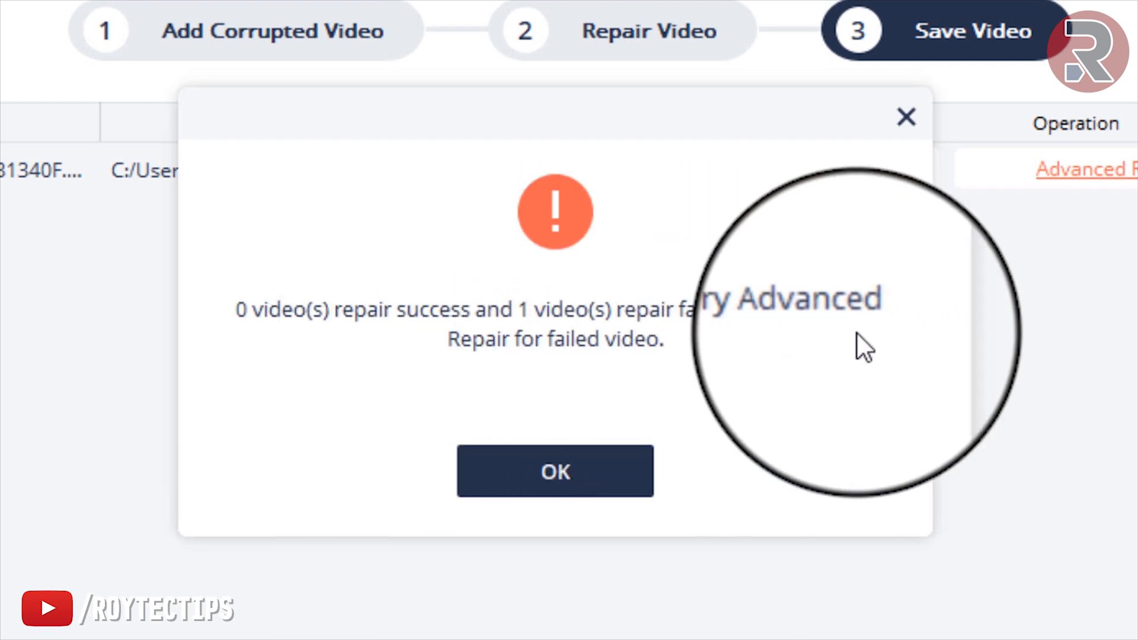
- Run Advanced Repair with 200103_070603F.MP4 as the sample video, applied to all
click(554, 470)
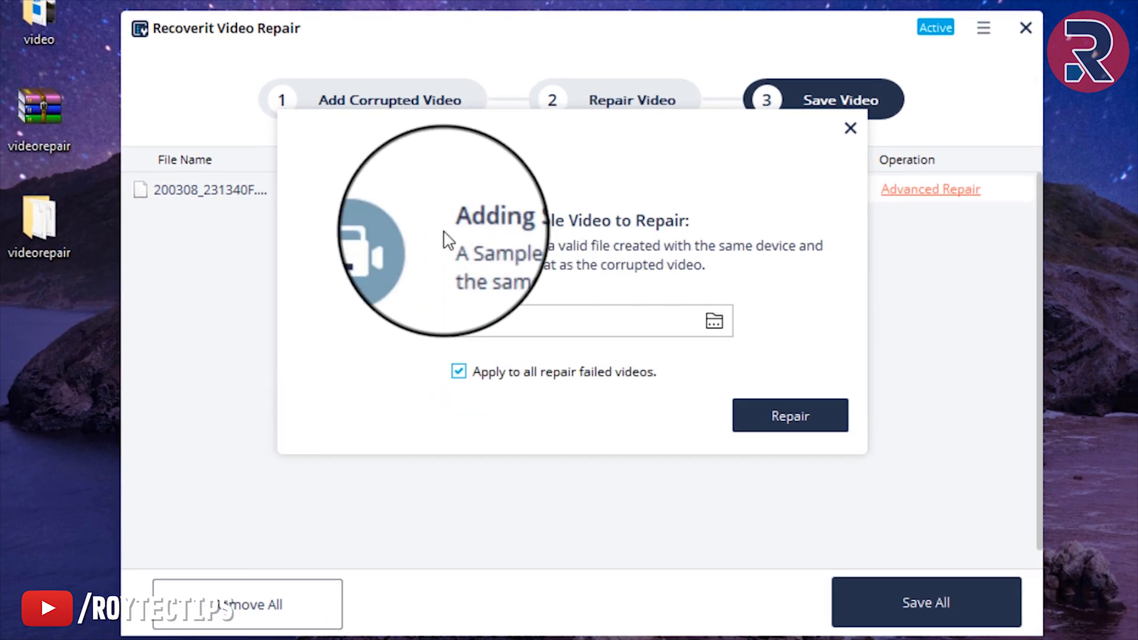
mouse_move(656, 240)
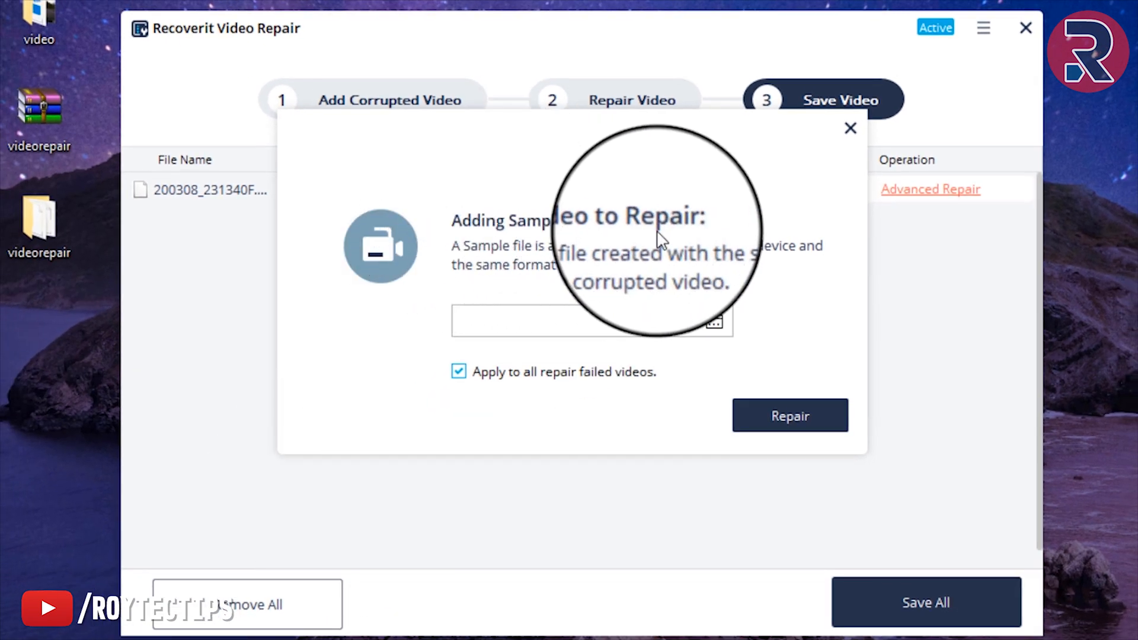
mouse_move(646, 257)
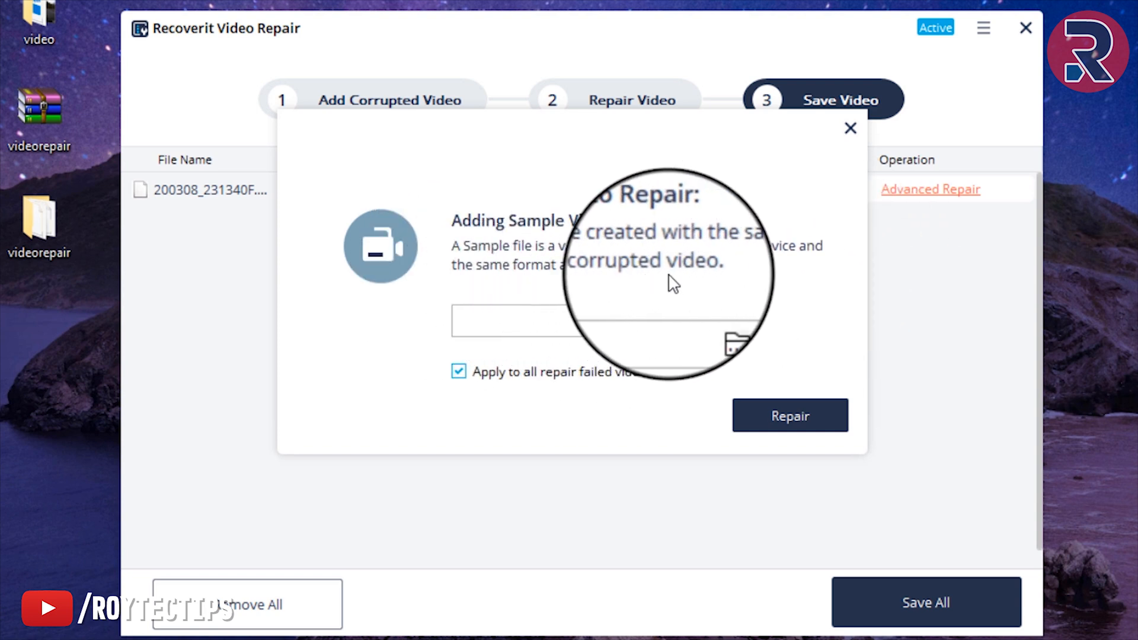
click(733, 341)
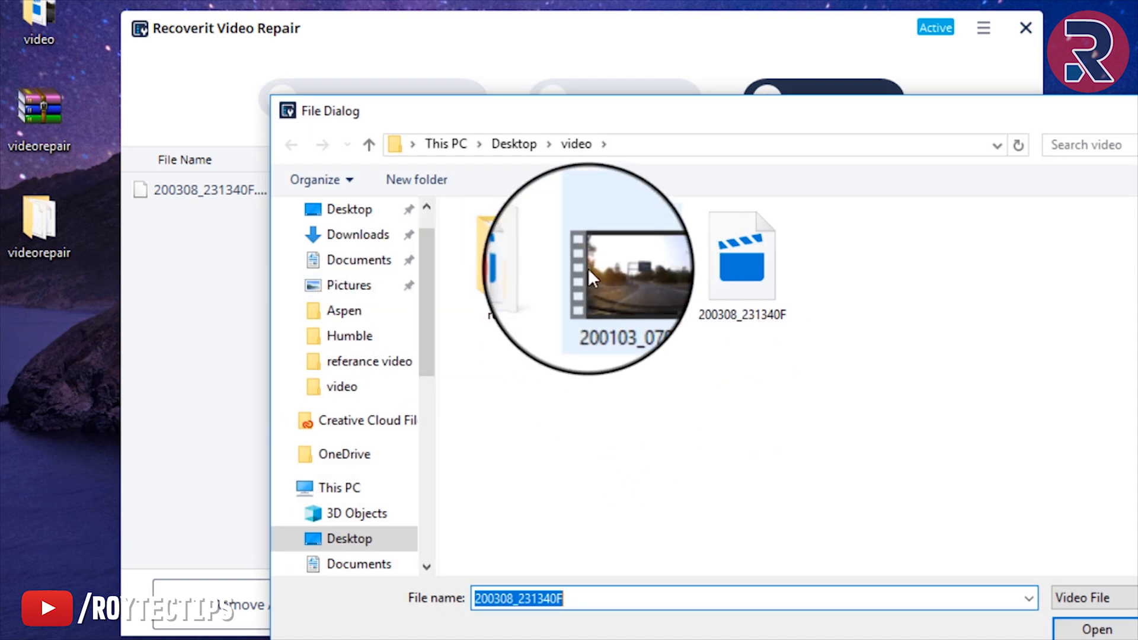
mouse_move(642, 291)
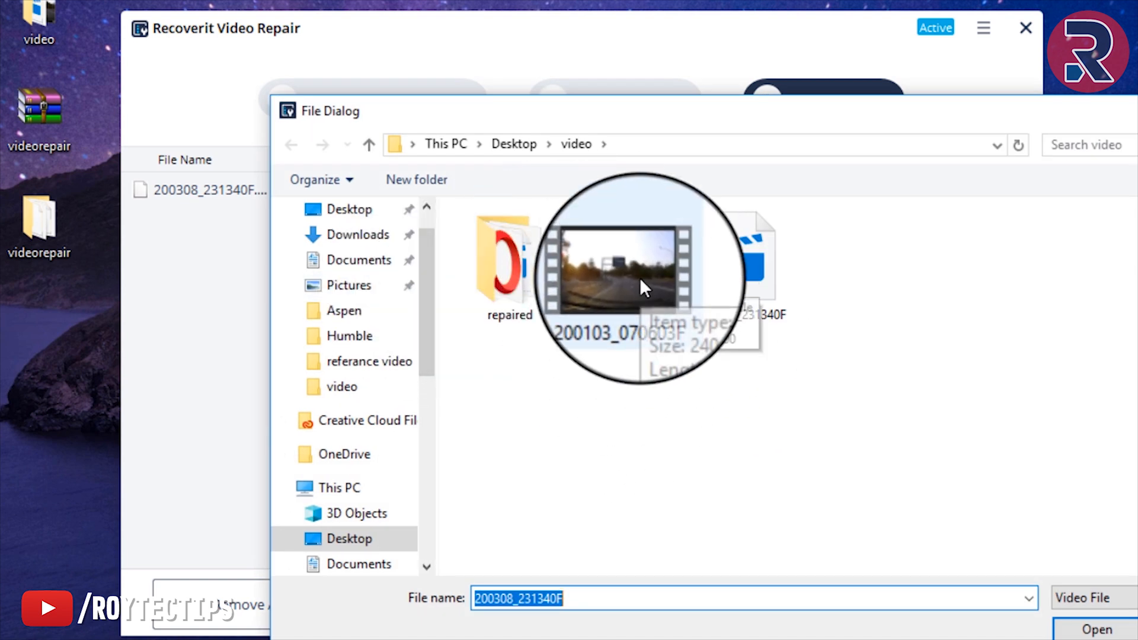
click(1095, 628)
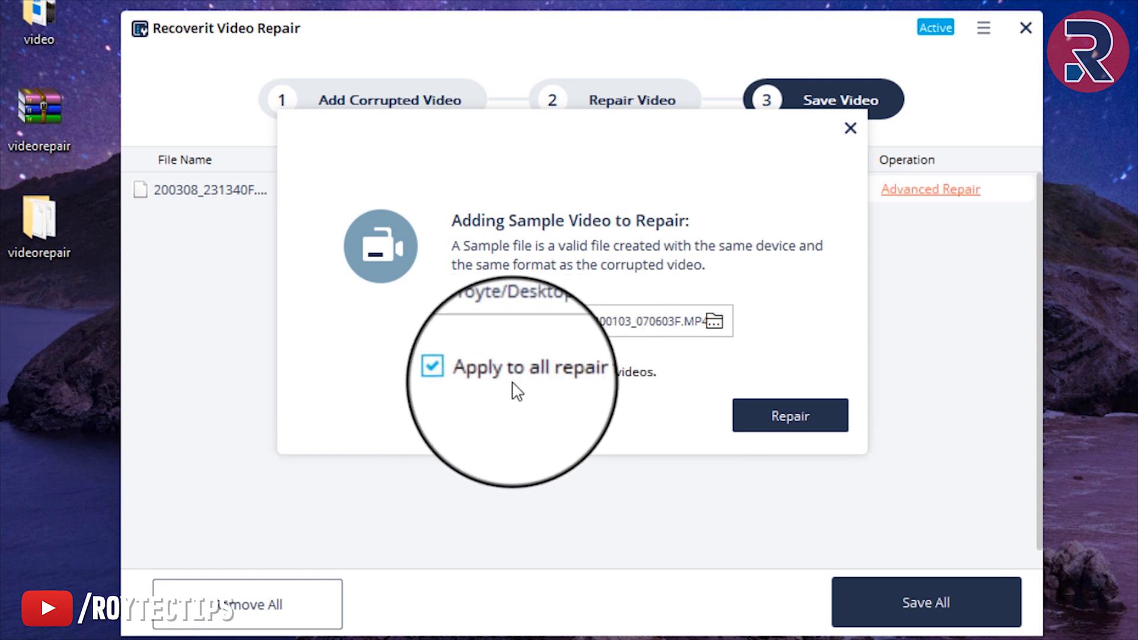
click(790, 416)
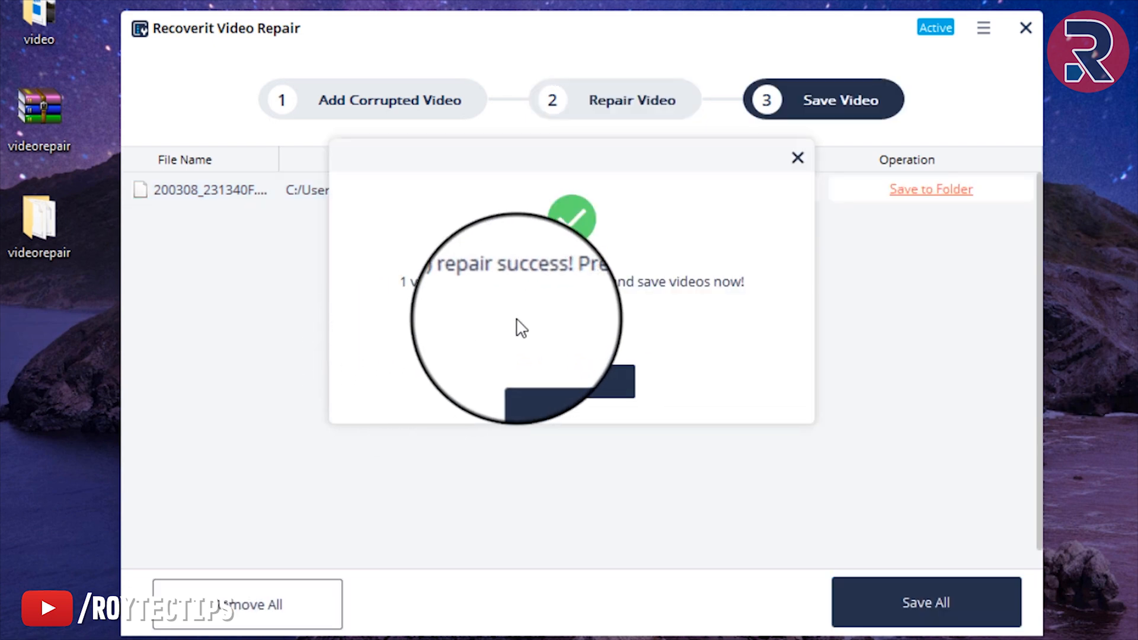
mouse_move(601, 343)
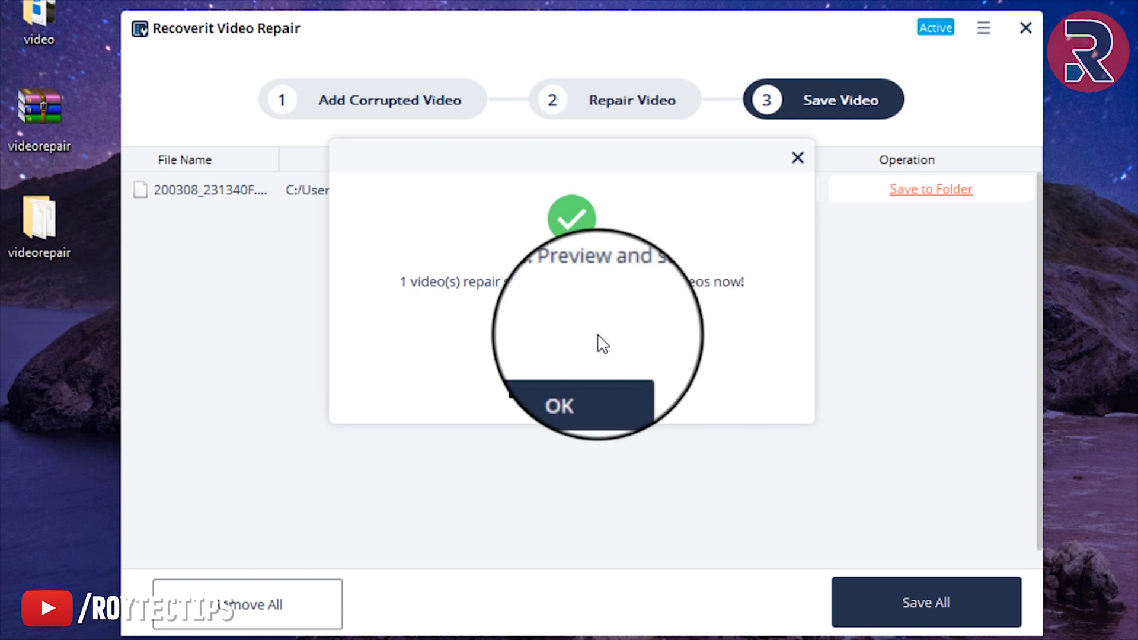
- Save the repaired dashcam clip to a new Recoverit Video Repair folder on the Desktop
click(558, 406)
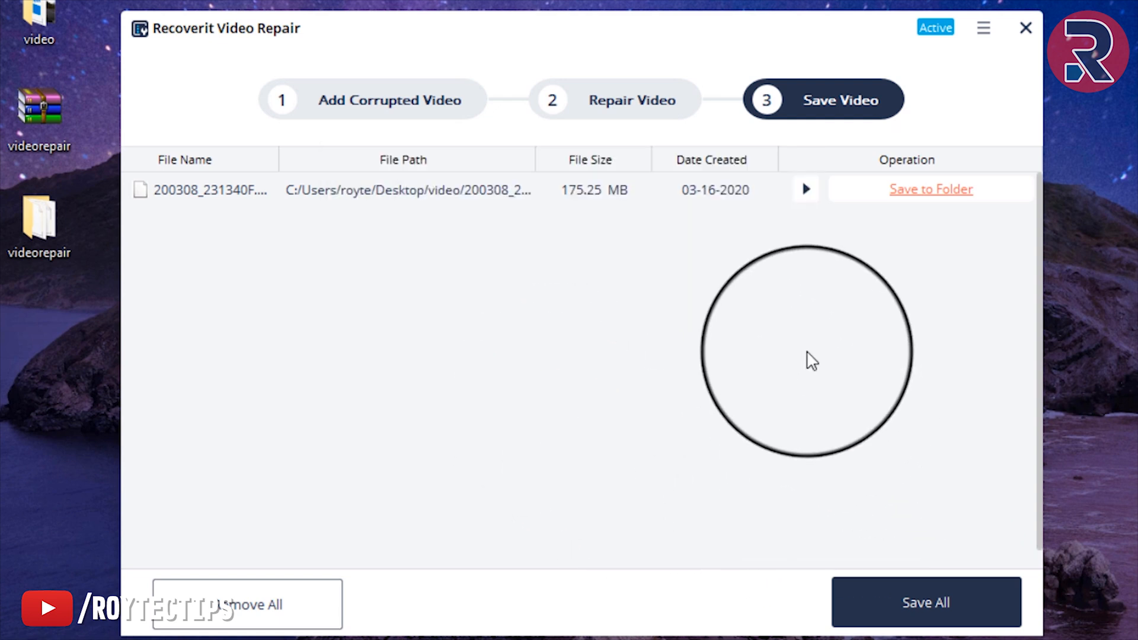
click(929, 190)
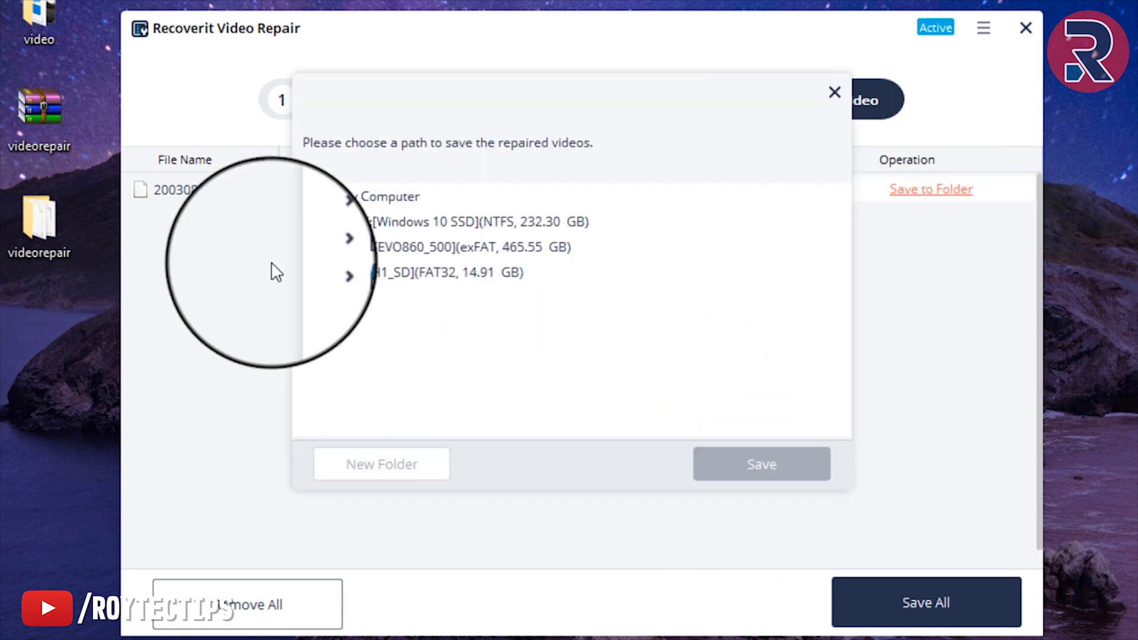
click(354, 221)
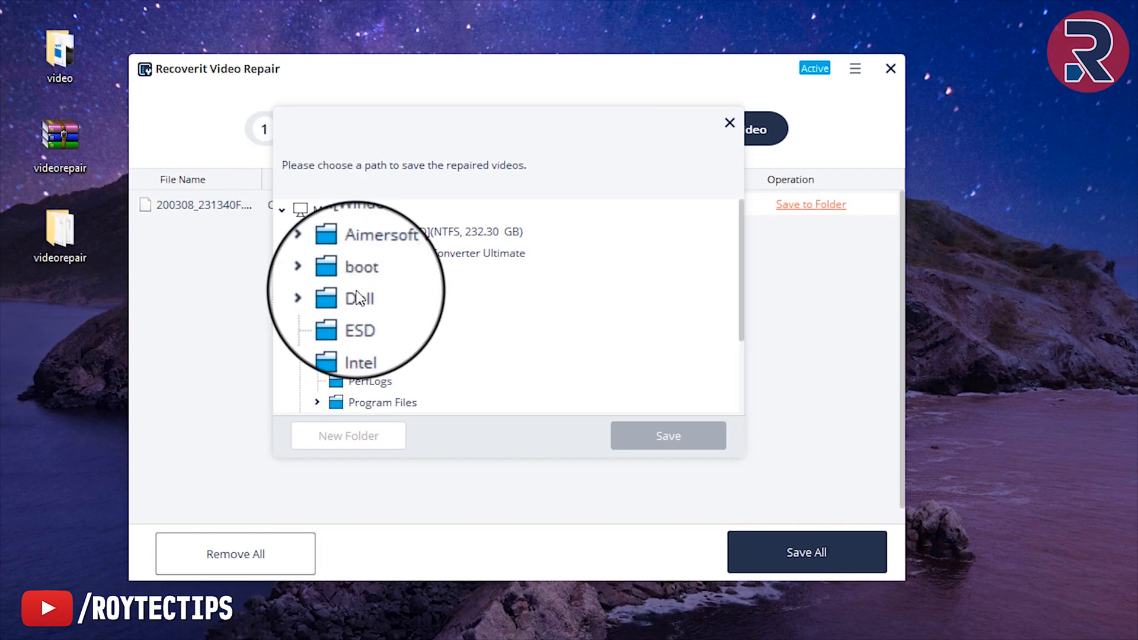
scroll(down, 3)
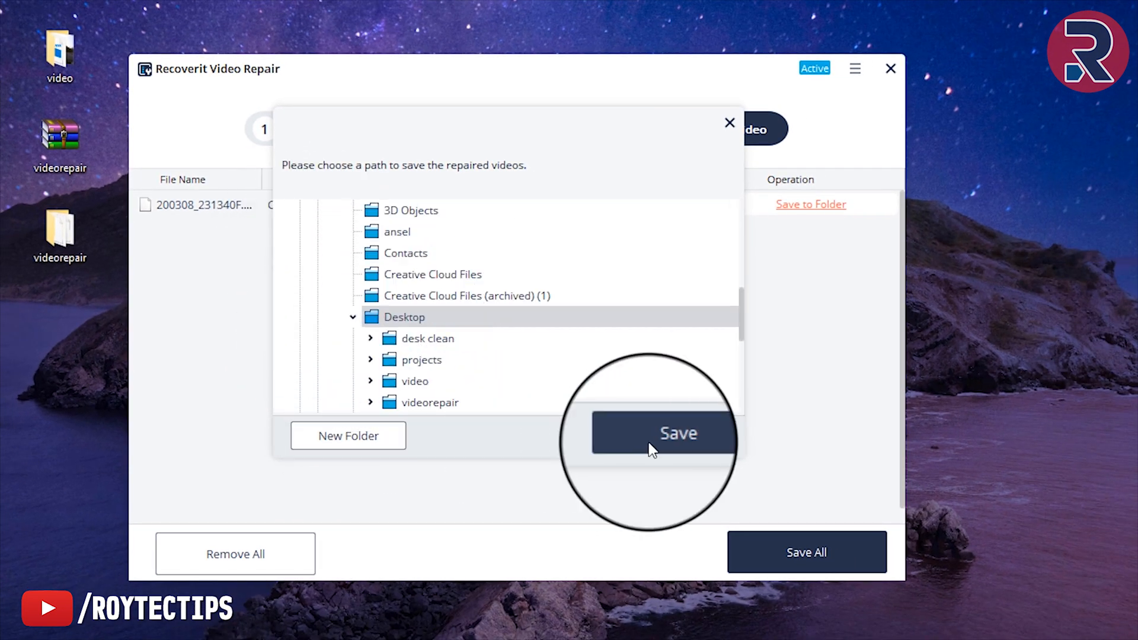
click(663, 432)
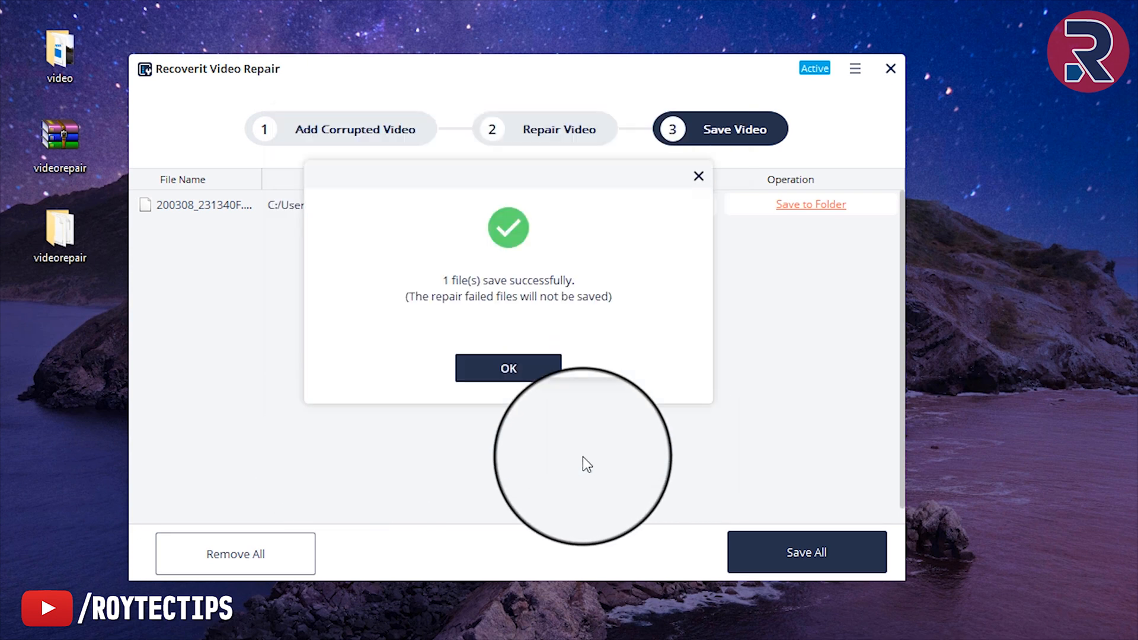
click(508, 367)
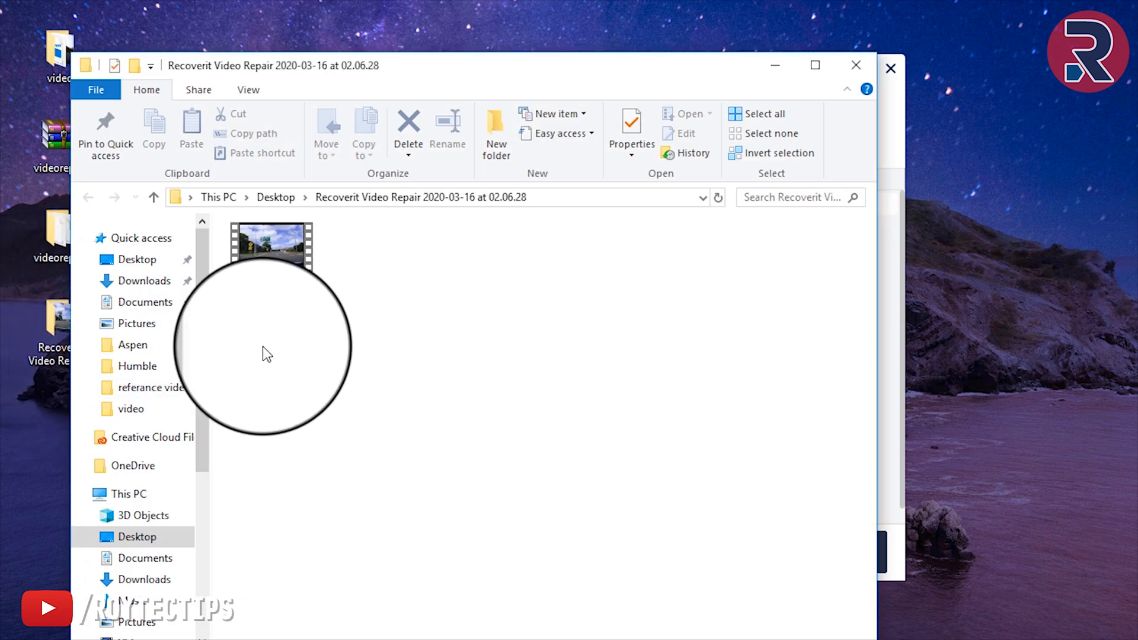
- Open the repaired 200308_231340F.MP4 with VLC media player from its context menu
right_click(270, 247)
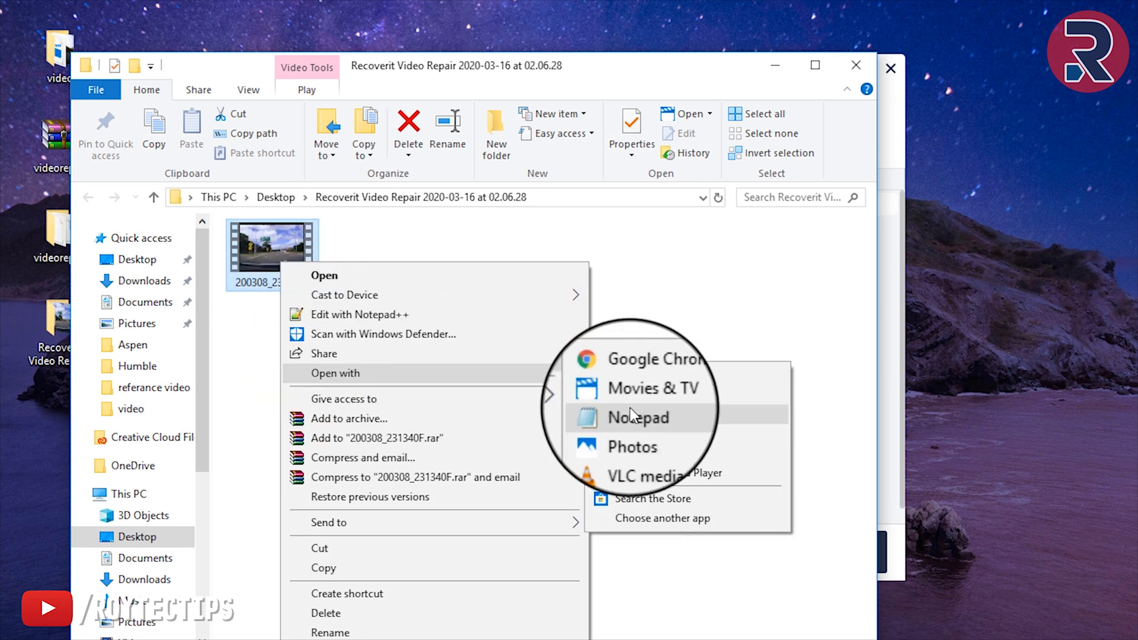
click(671, 473)
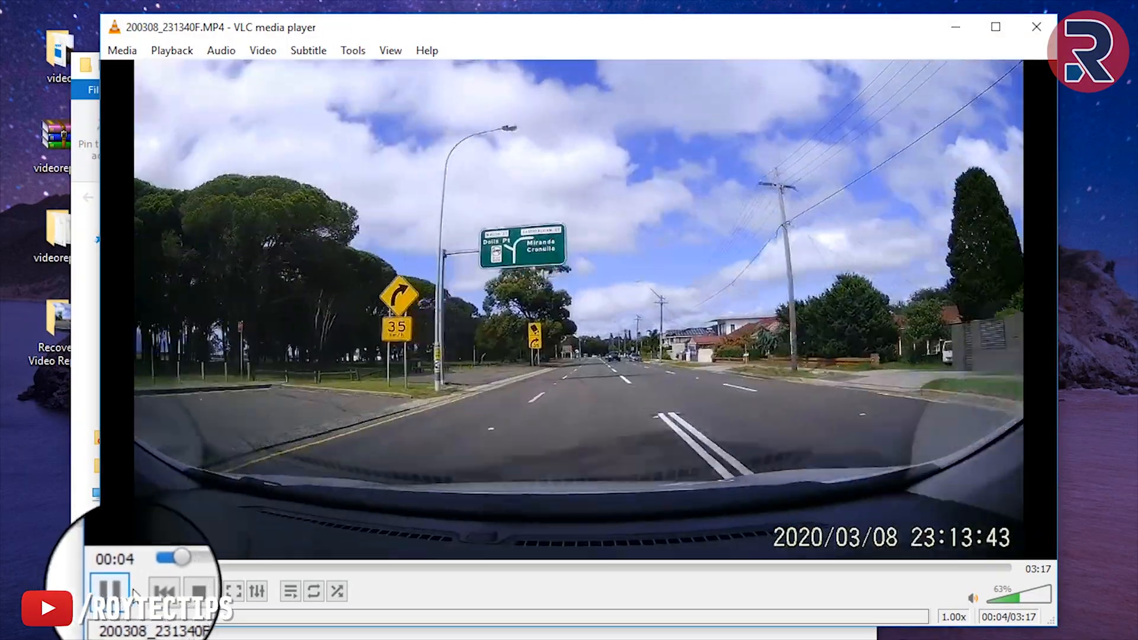
- Pause, resume and seek toward the end of the repaired clip, then close VLC
click(114, 589)
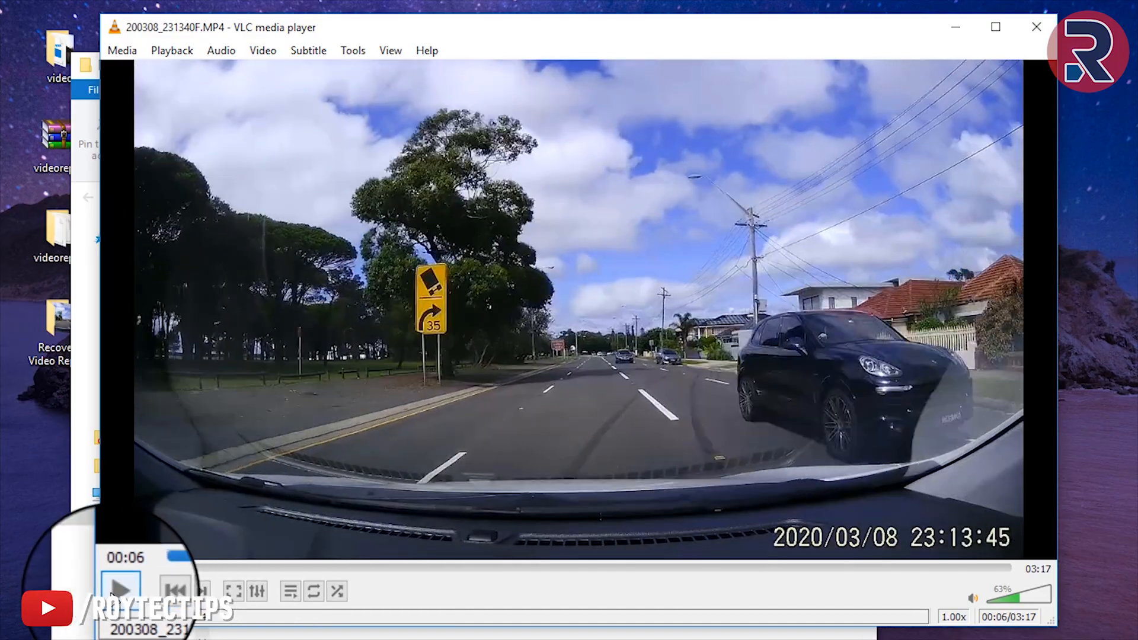
click(121, 589)
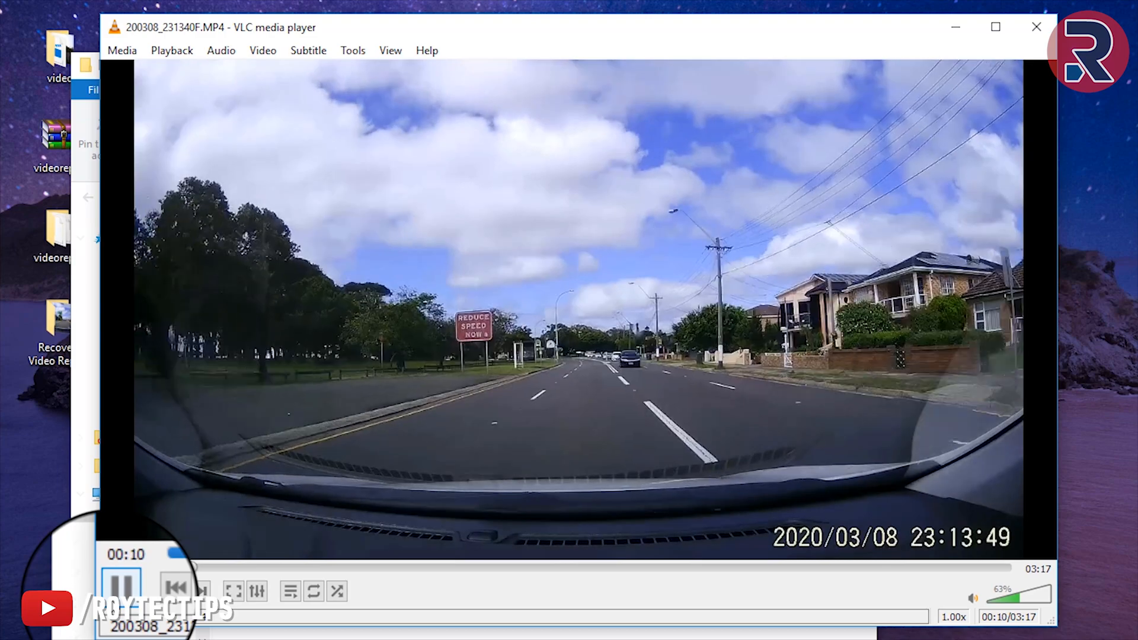
click(121, 590)
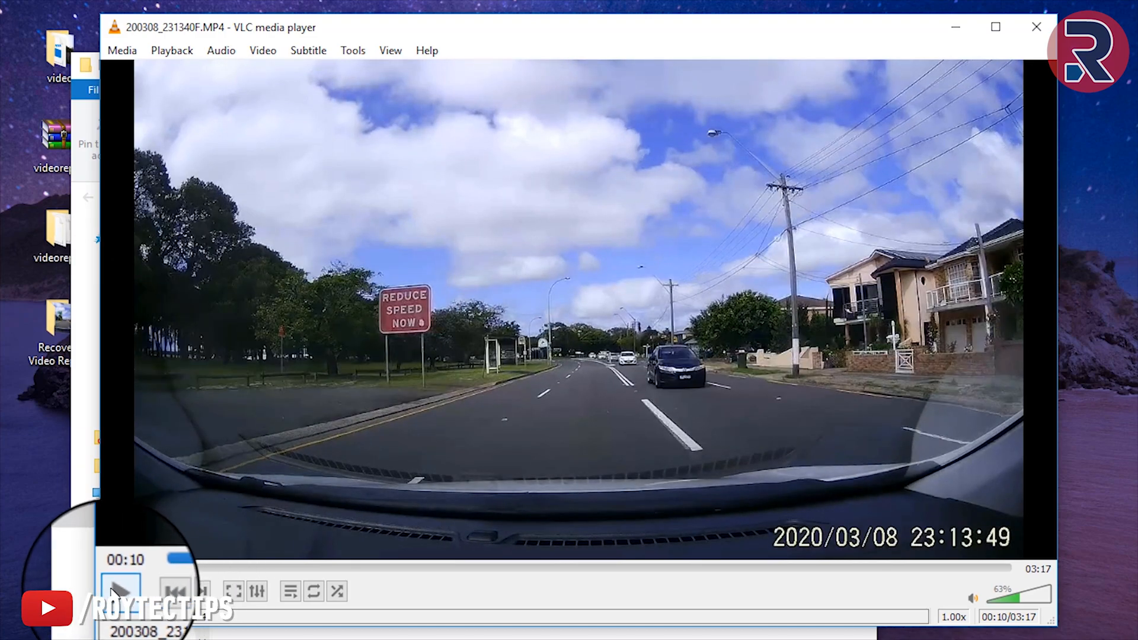
click(121, 589)
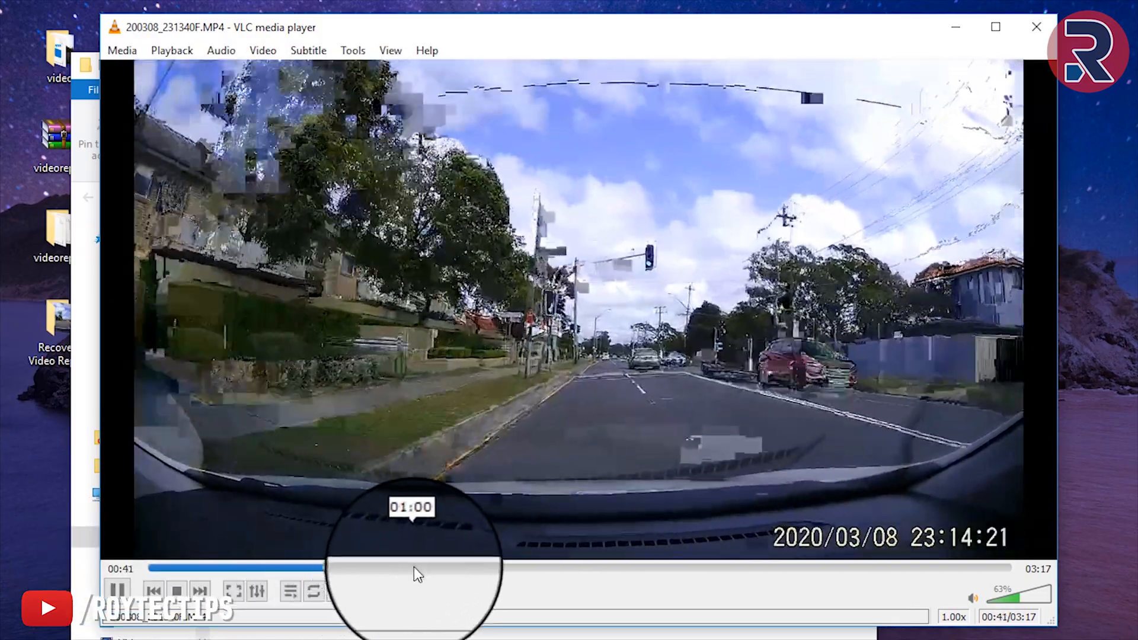
click(529, 567)
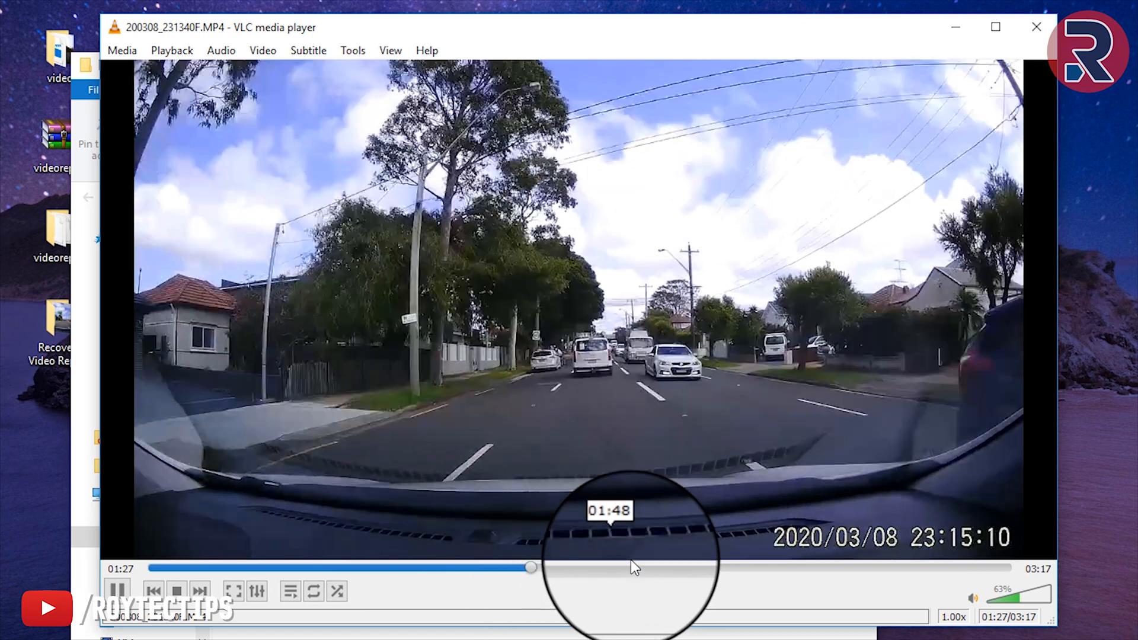
click(951, 568)
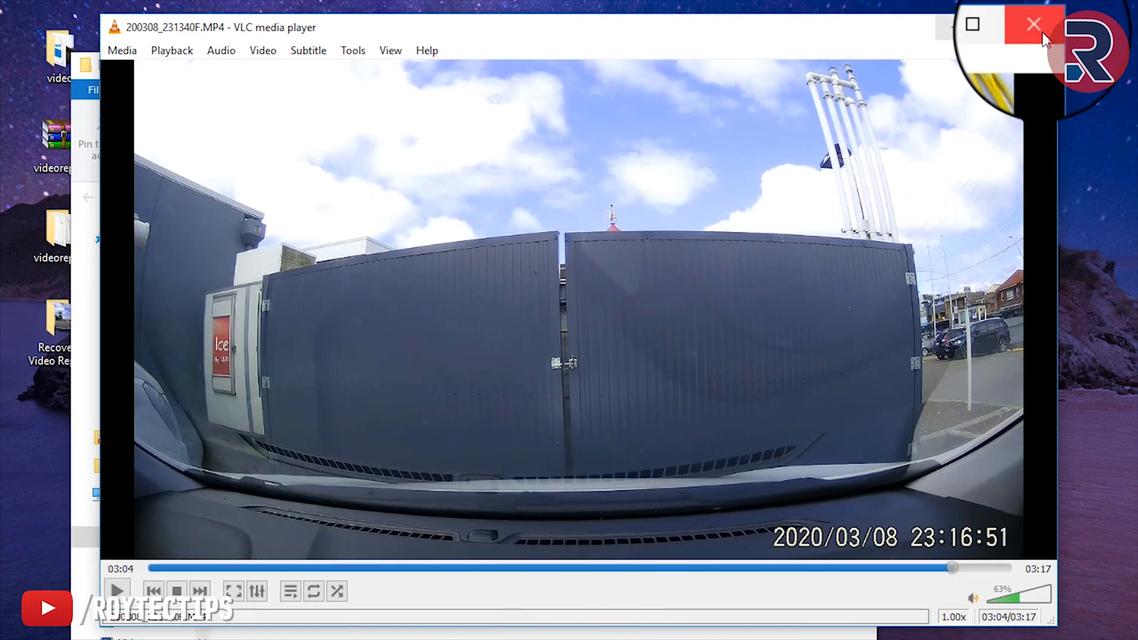
click(1033, 24)
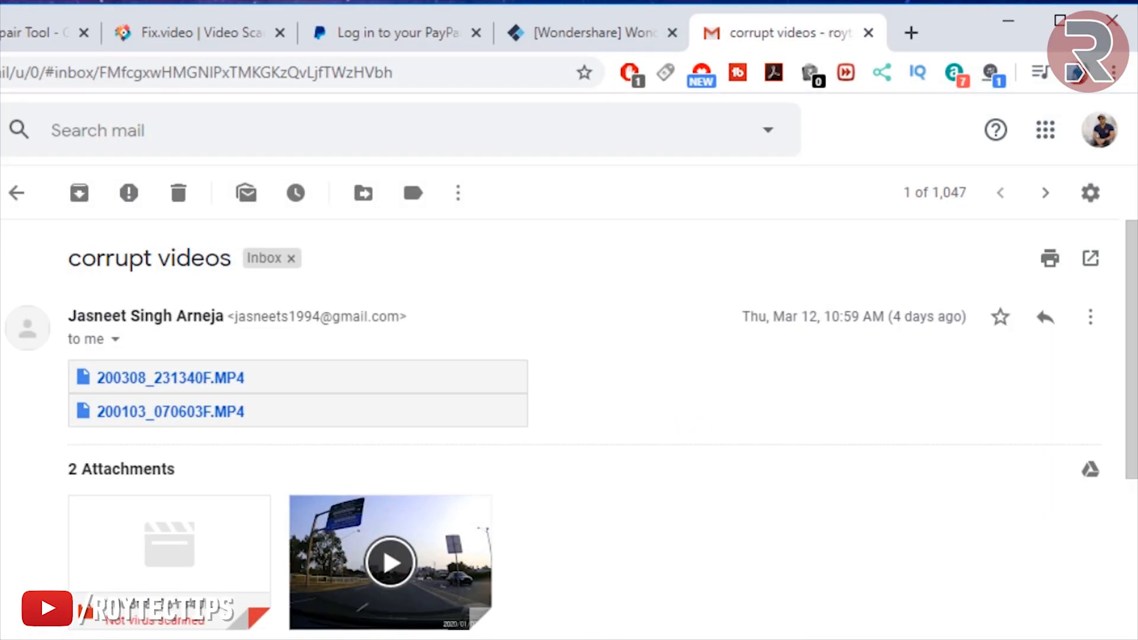
scroll(down, 3)
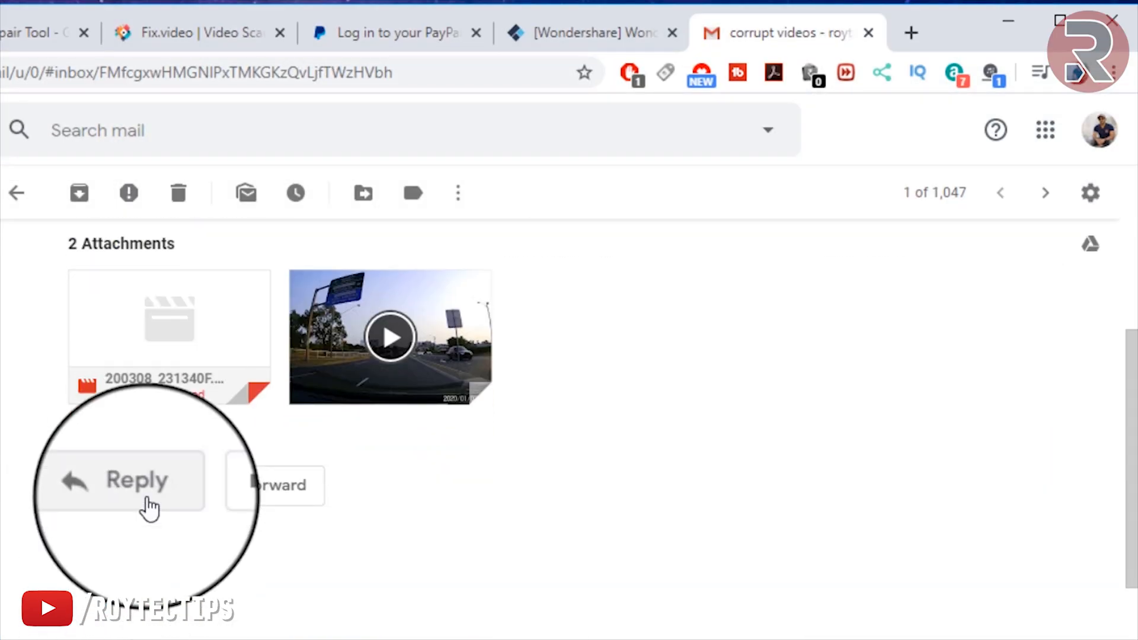
click(136, 480)
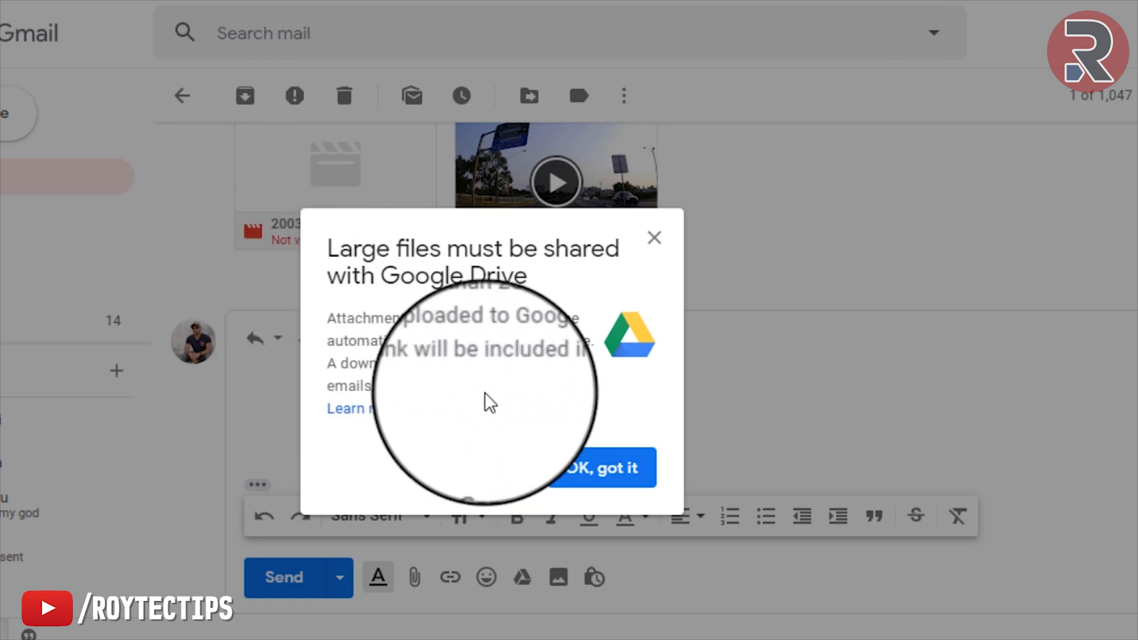
click(600, 468)
text(ere)
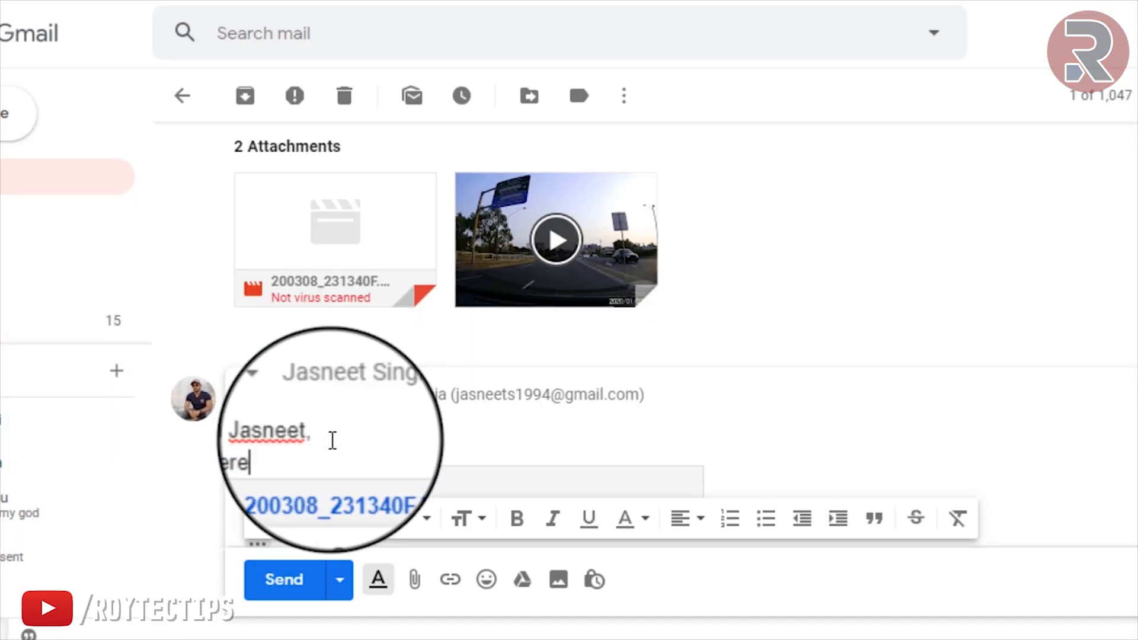
scroll(down, 3)
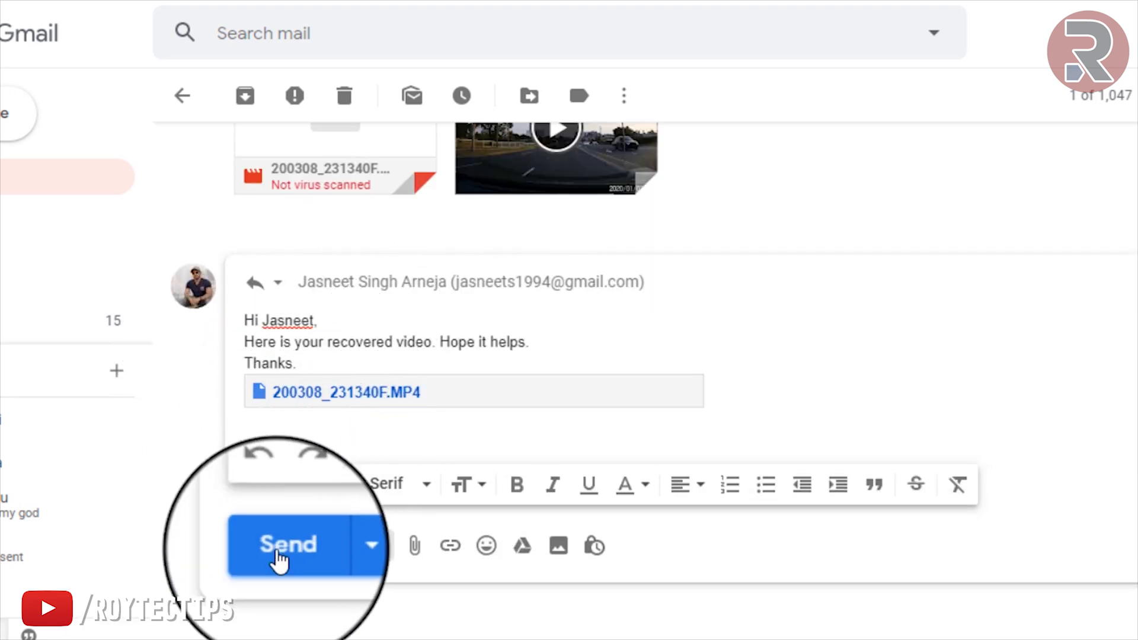
click(288, 544)
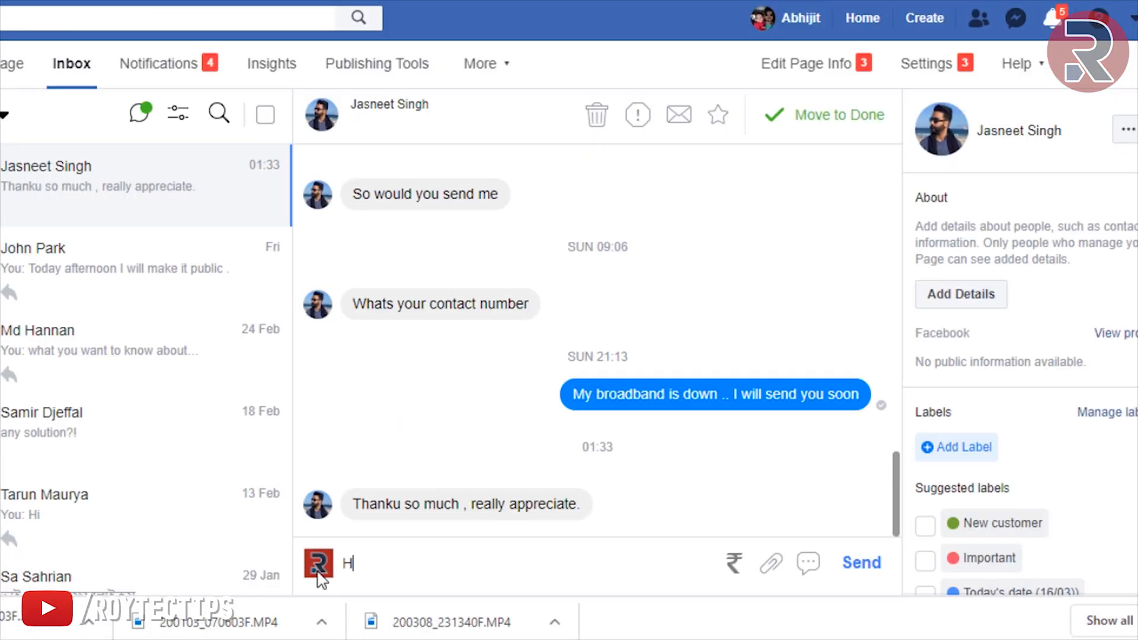
text(i I send you the recovere)
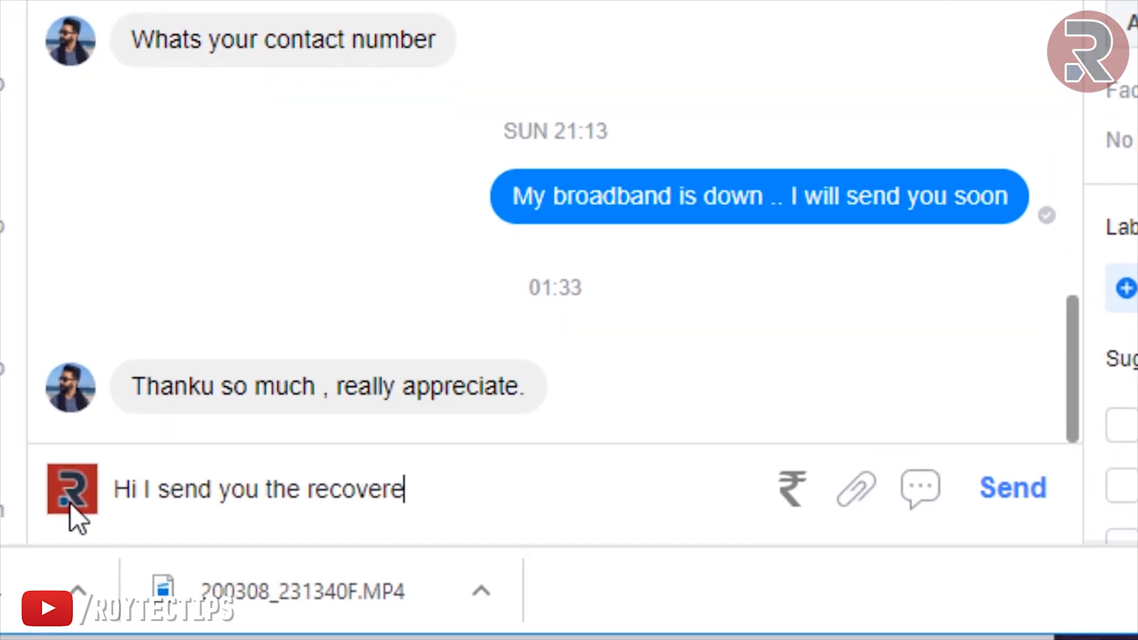
text(d video on you)
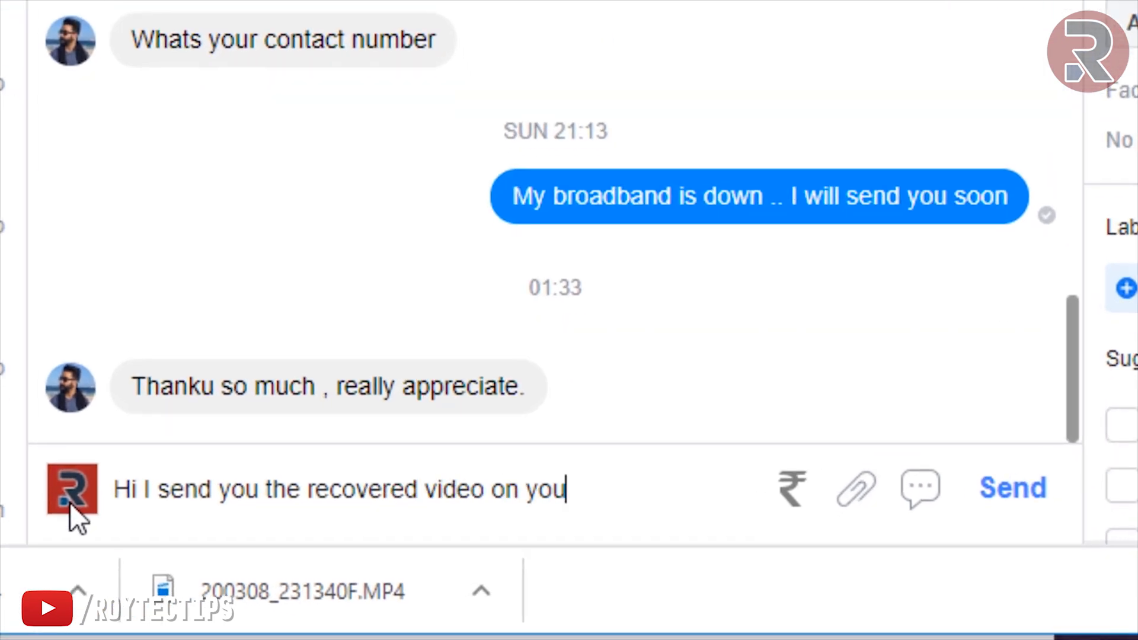